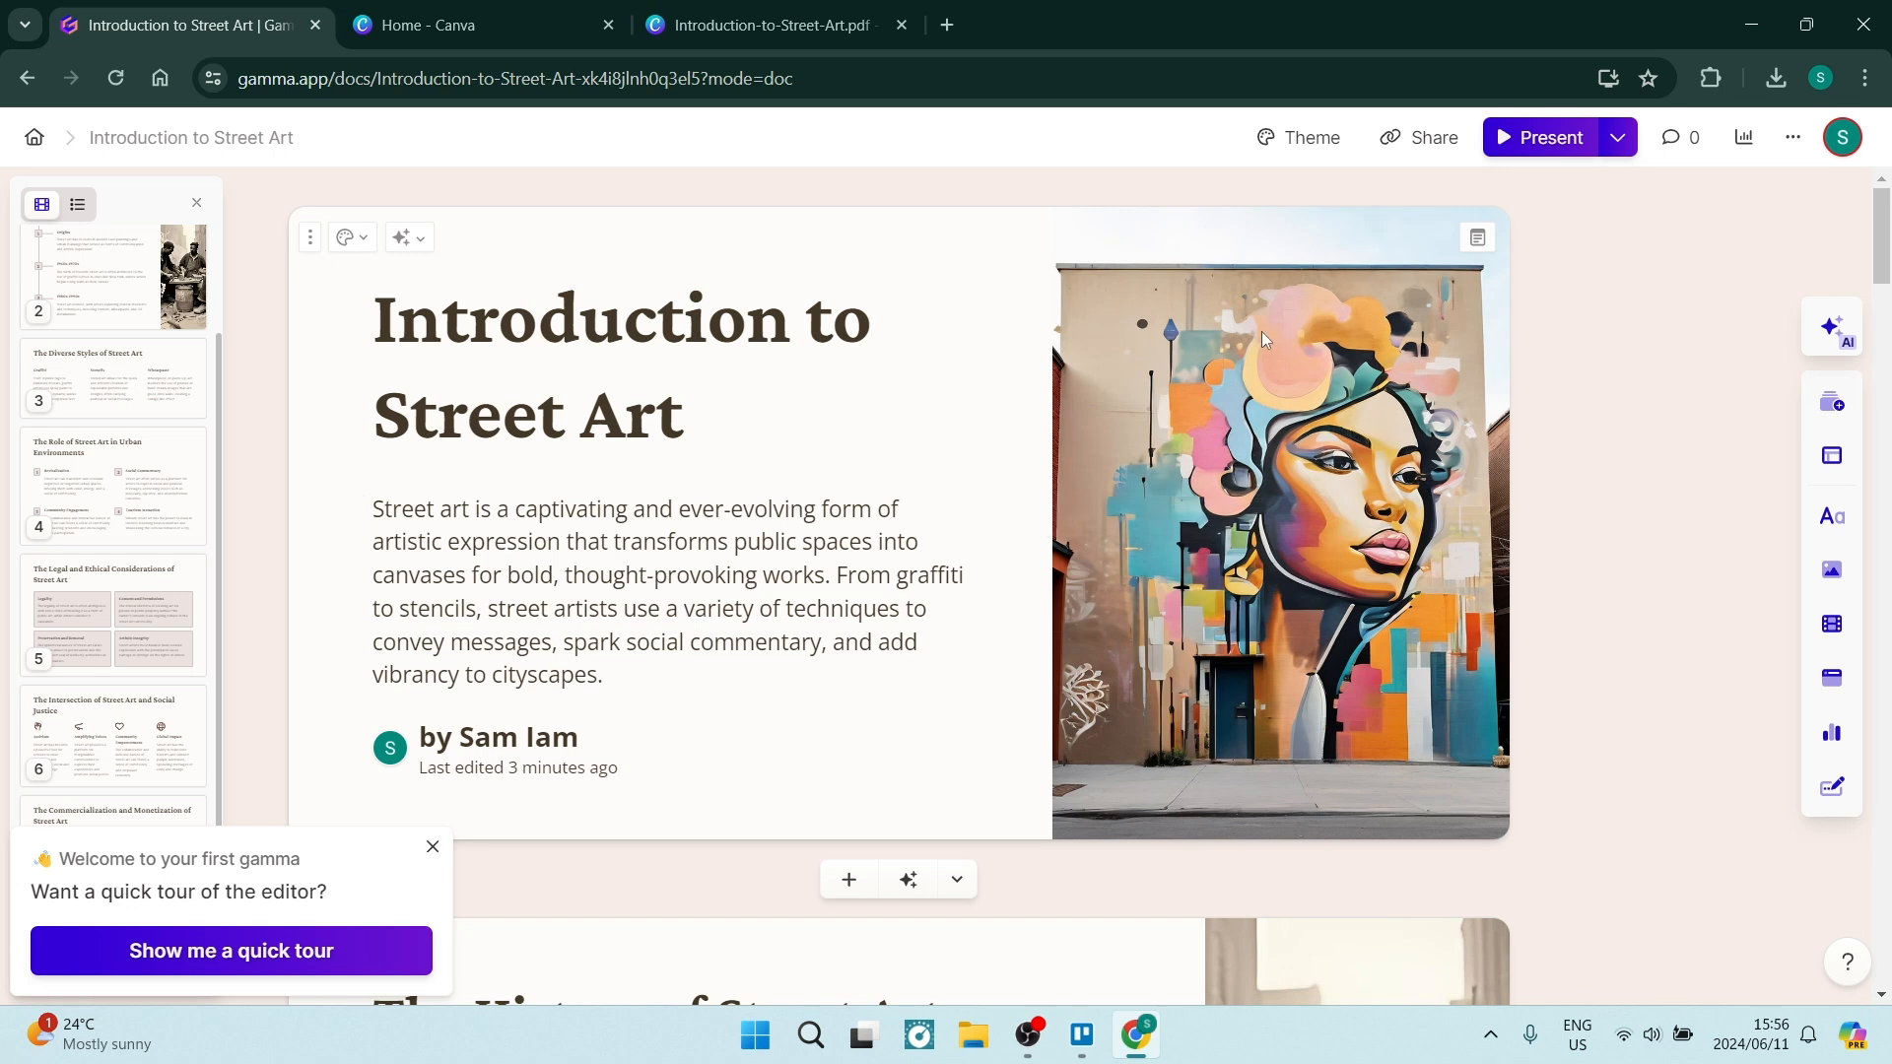
mouse_move(1646, 259)
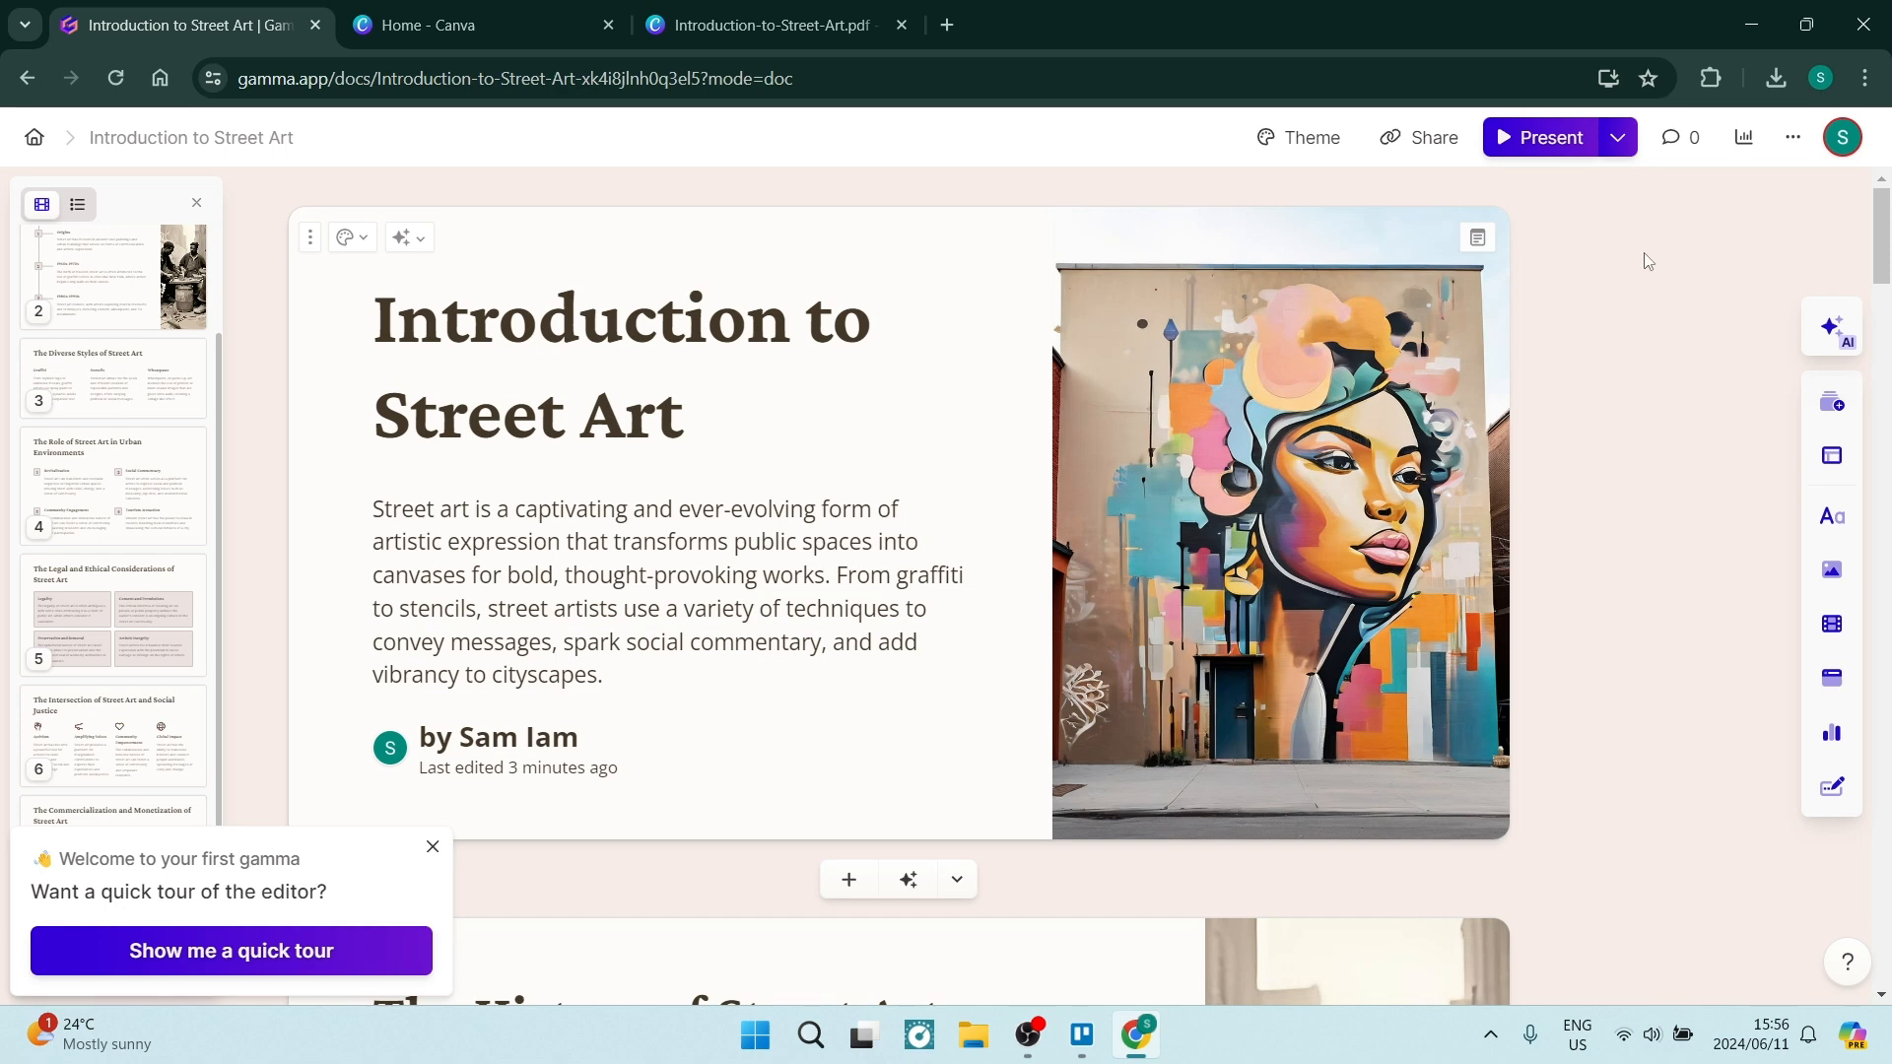
Step: Open the More menu for the Introduction to Street Art deck
click(1792, 137)
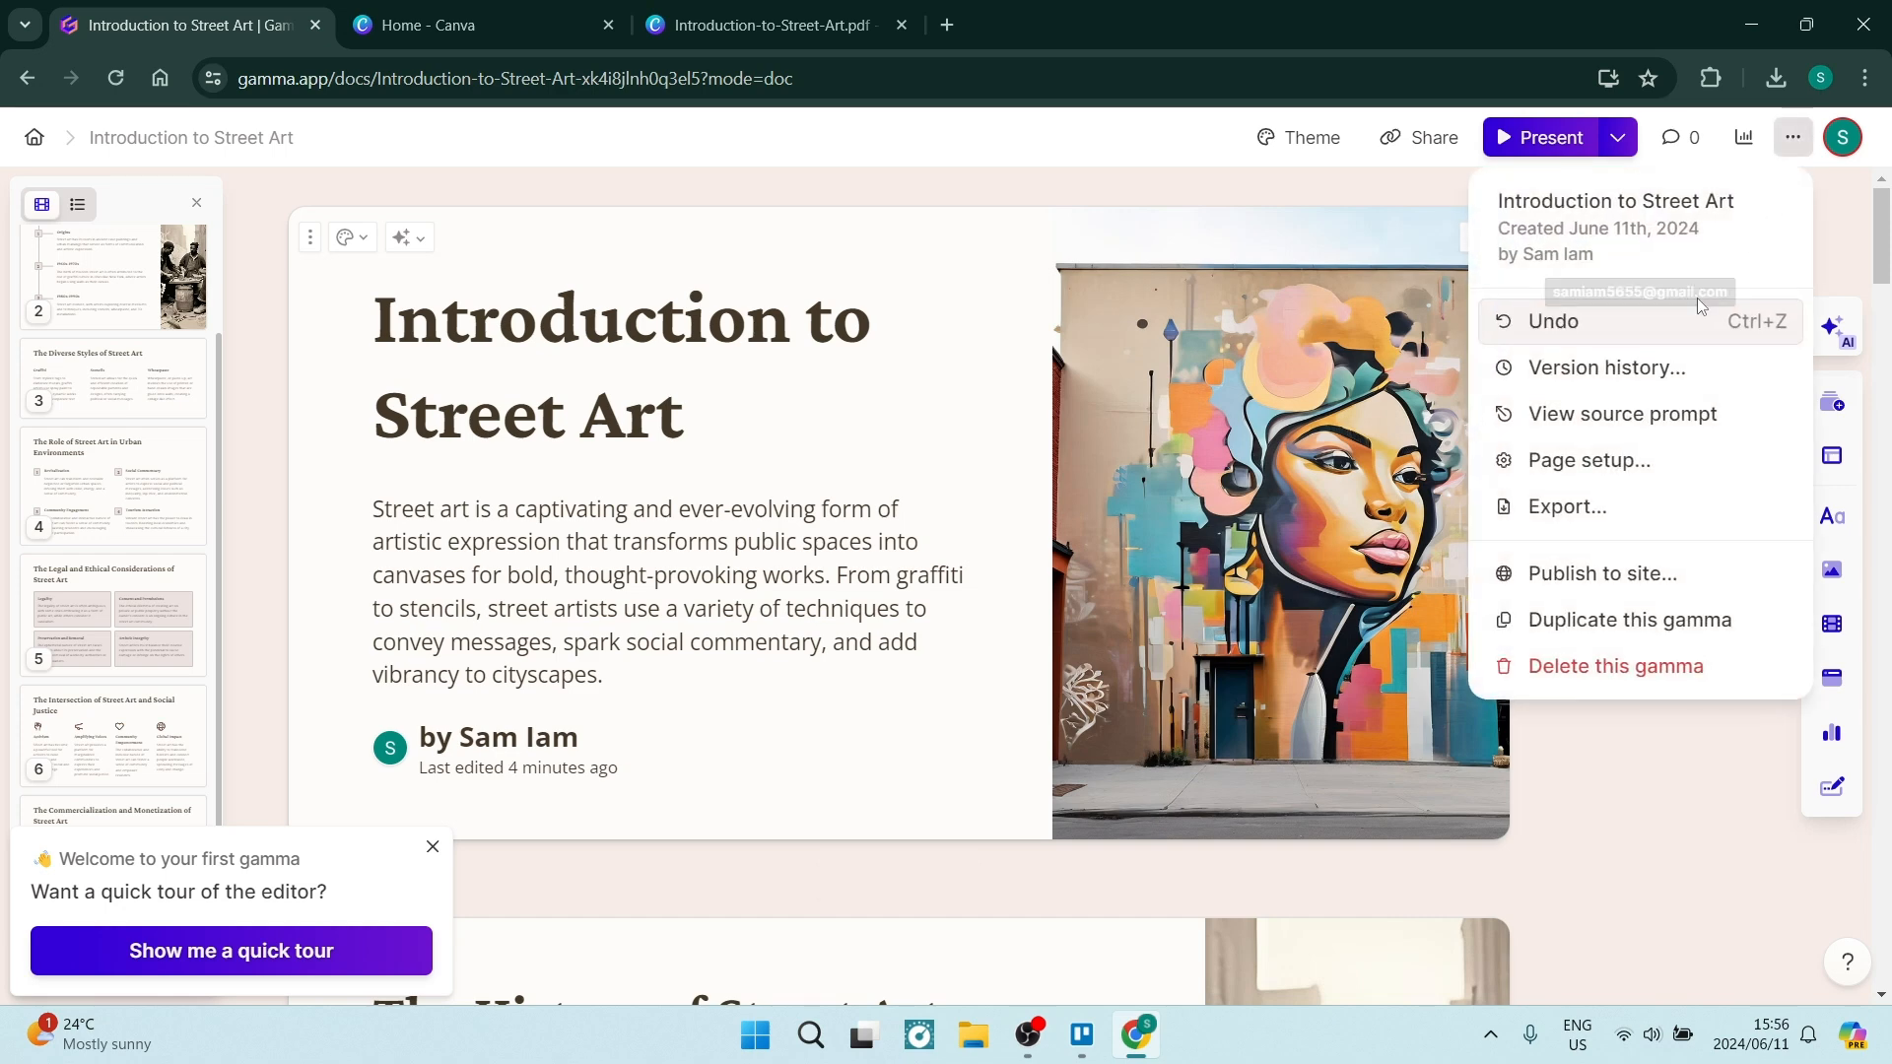
Step: Choose Export from the More menu to show the PDF and PowerPoint options
click(1566, 506)
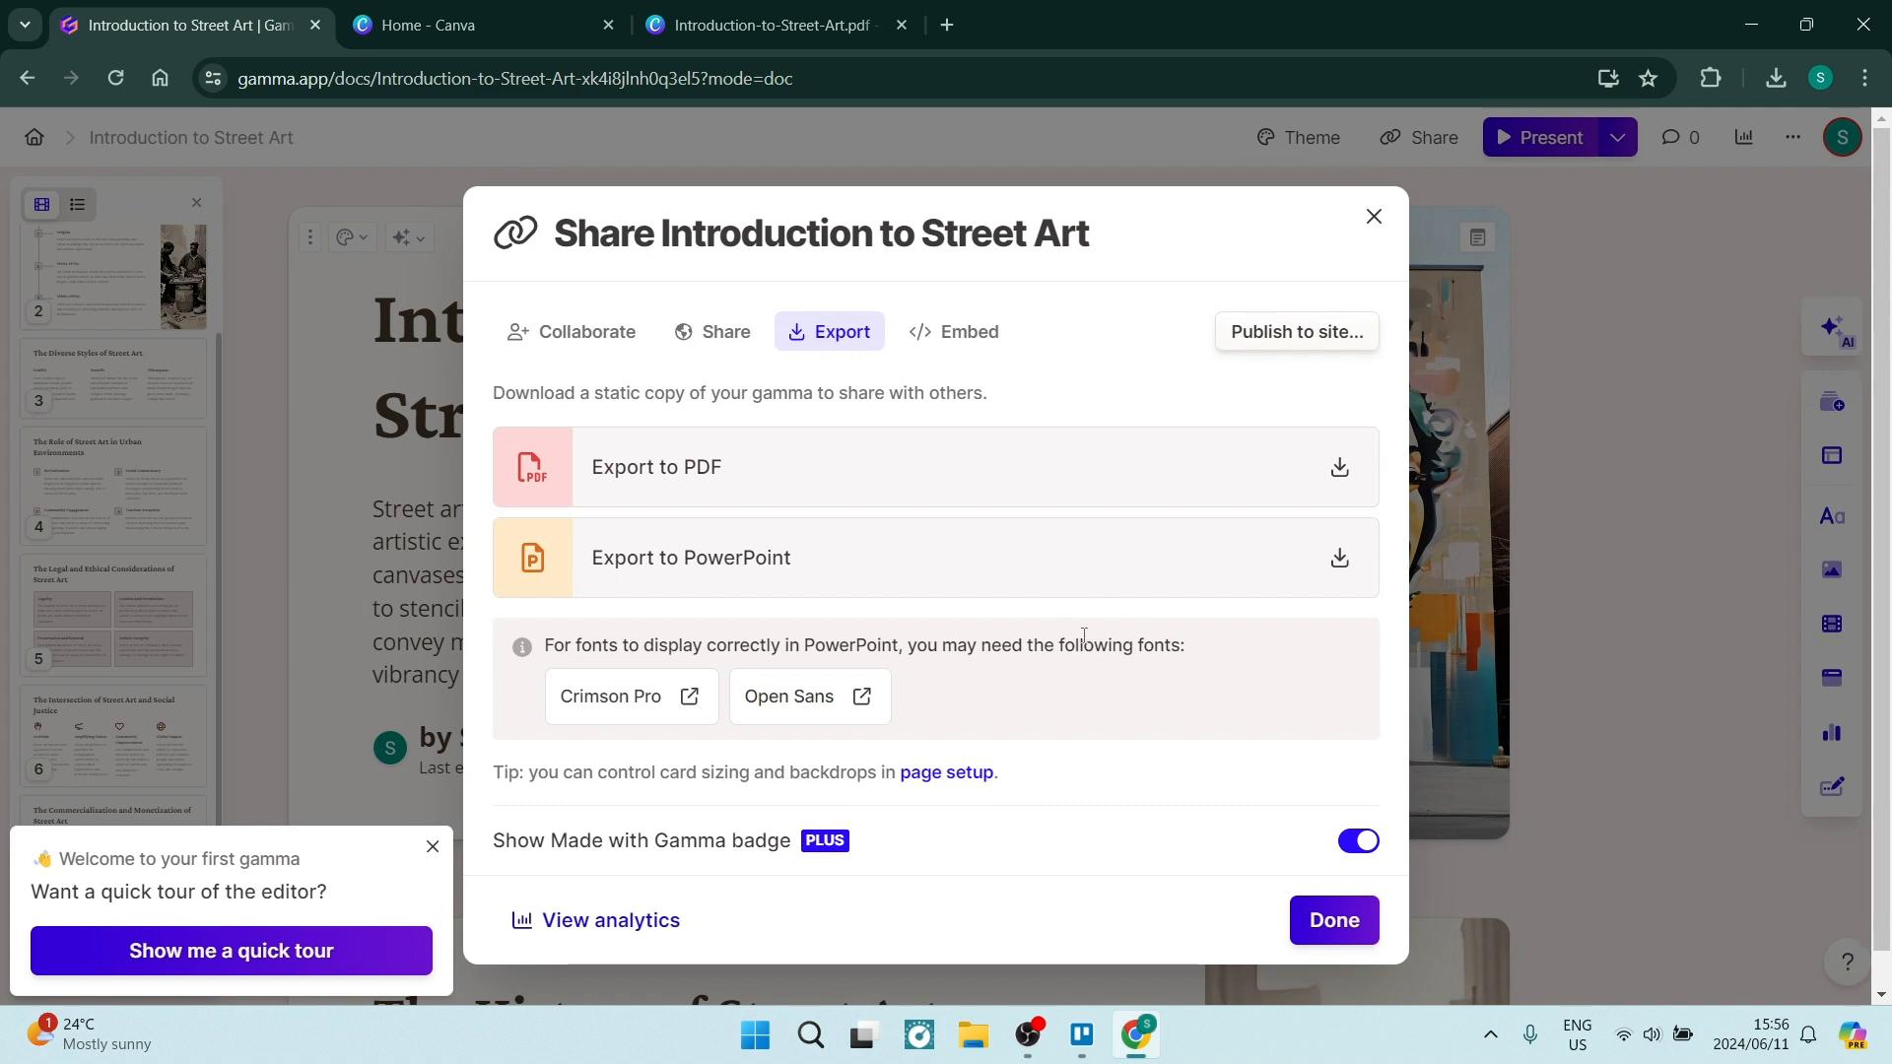
mouse_move(868, 857)
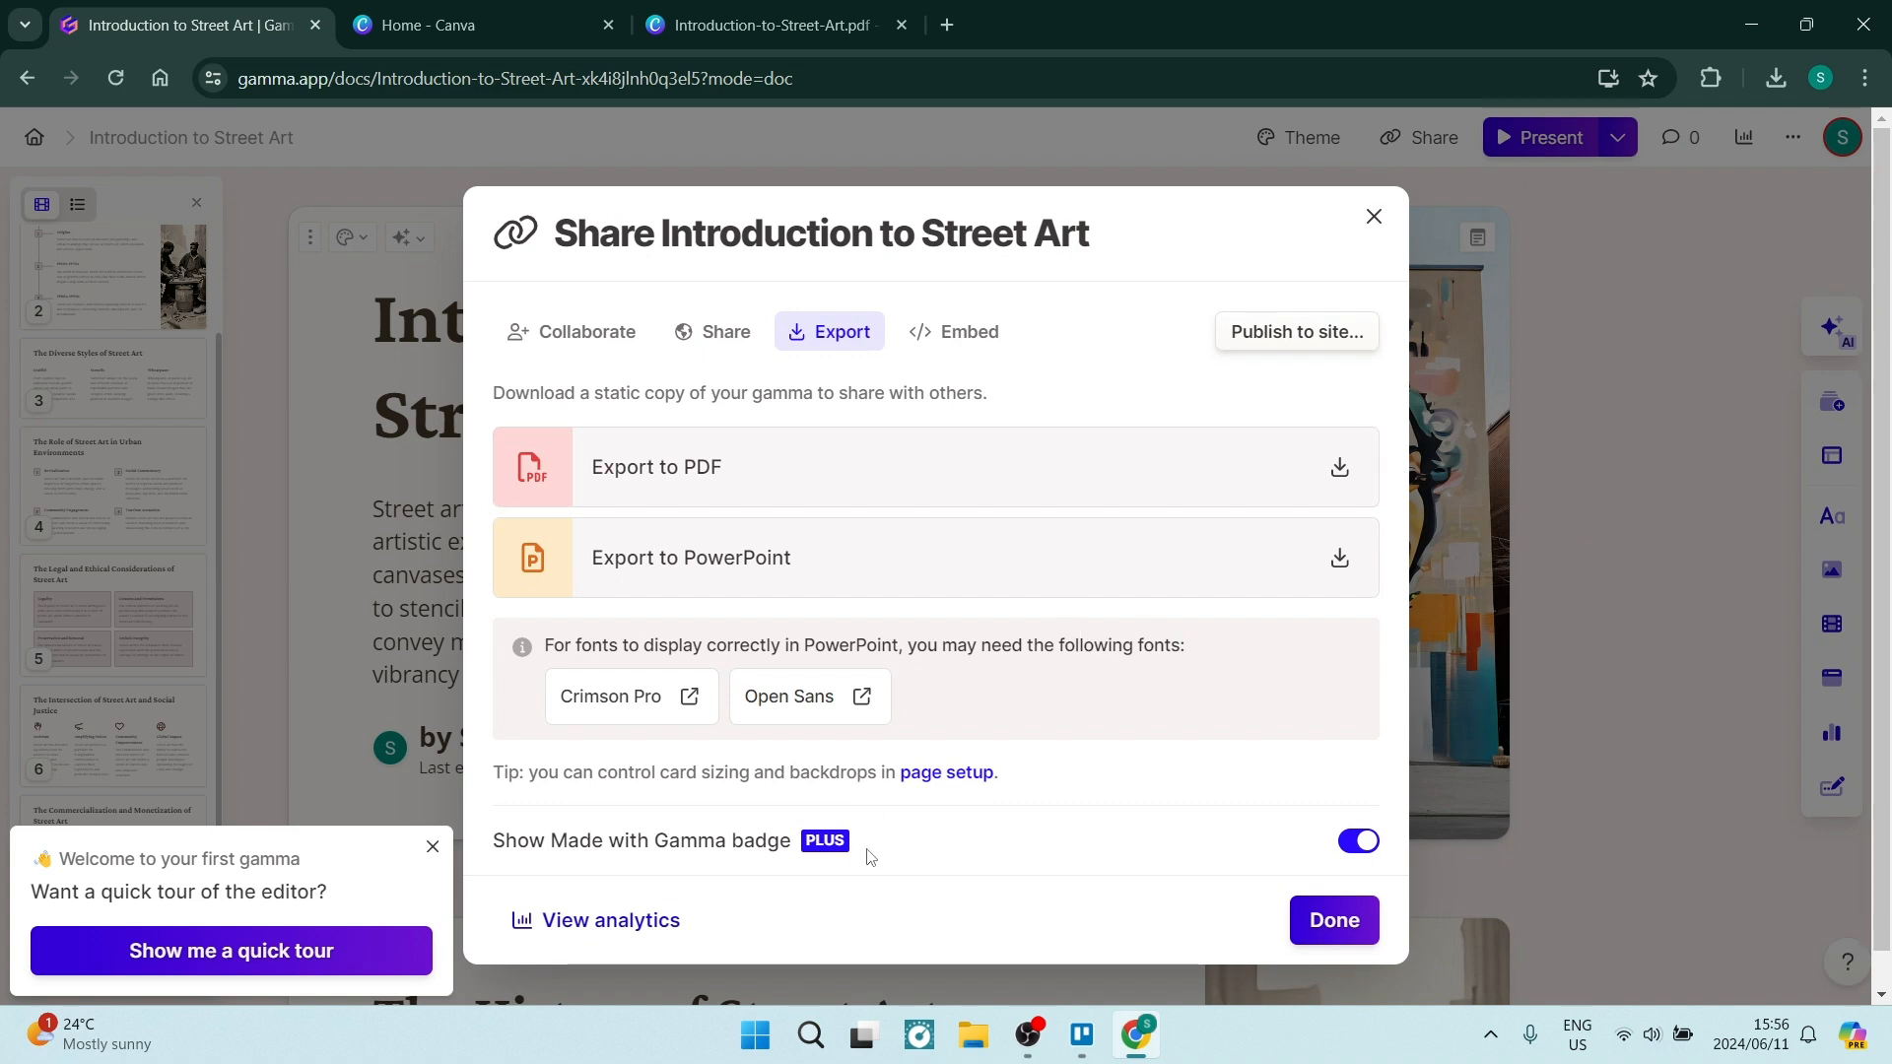
mouse_move(1282, 854)
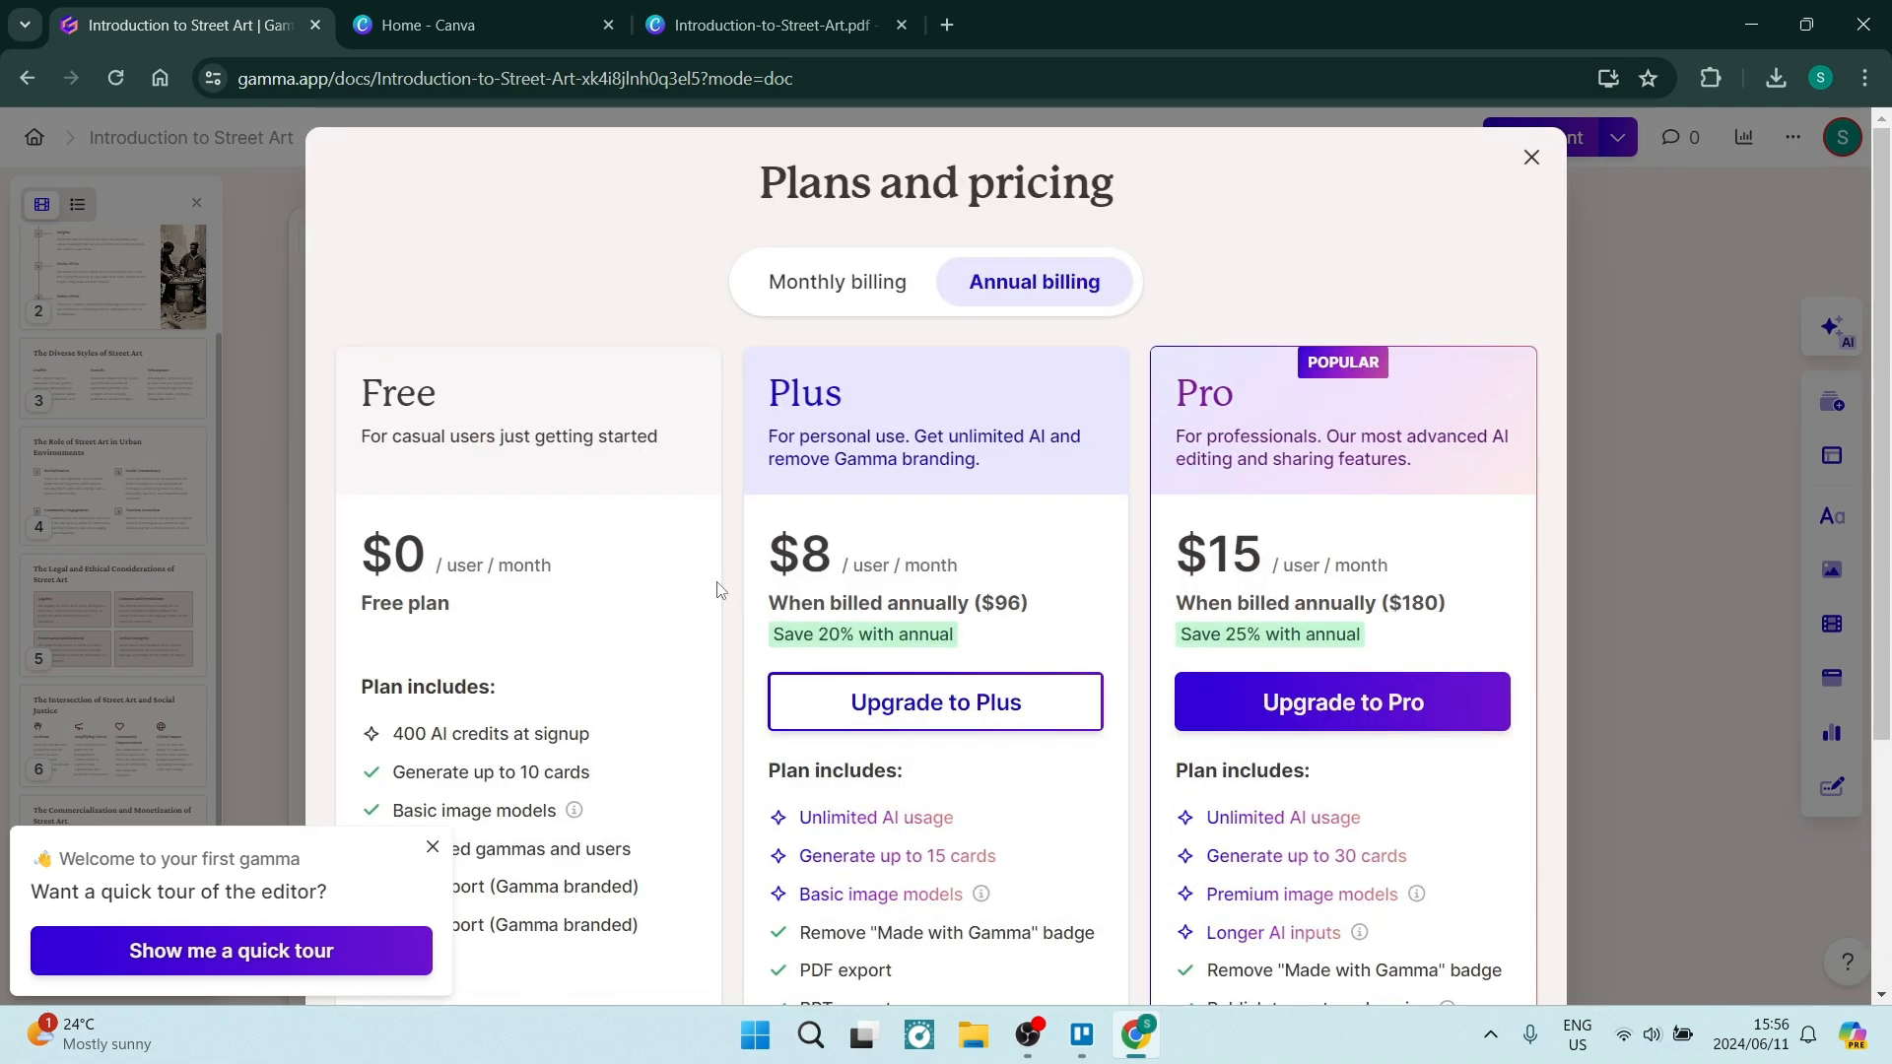
mouse_move(1014, 475)
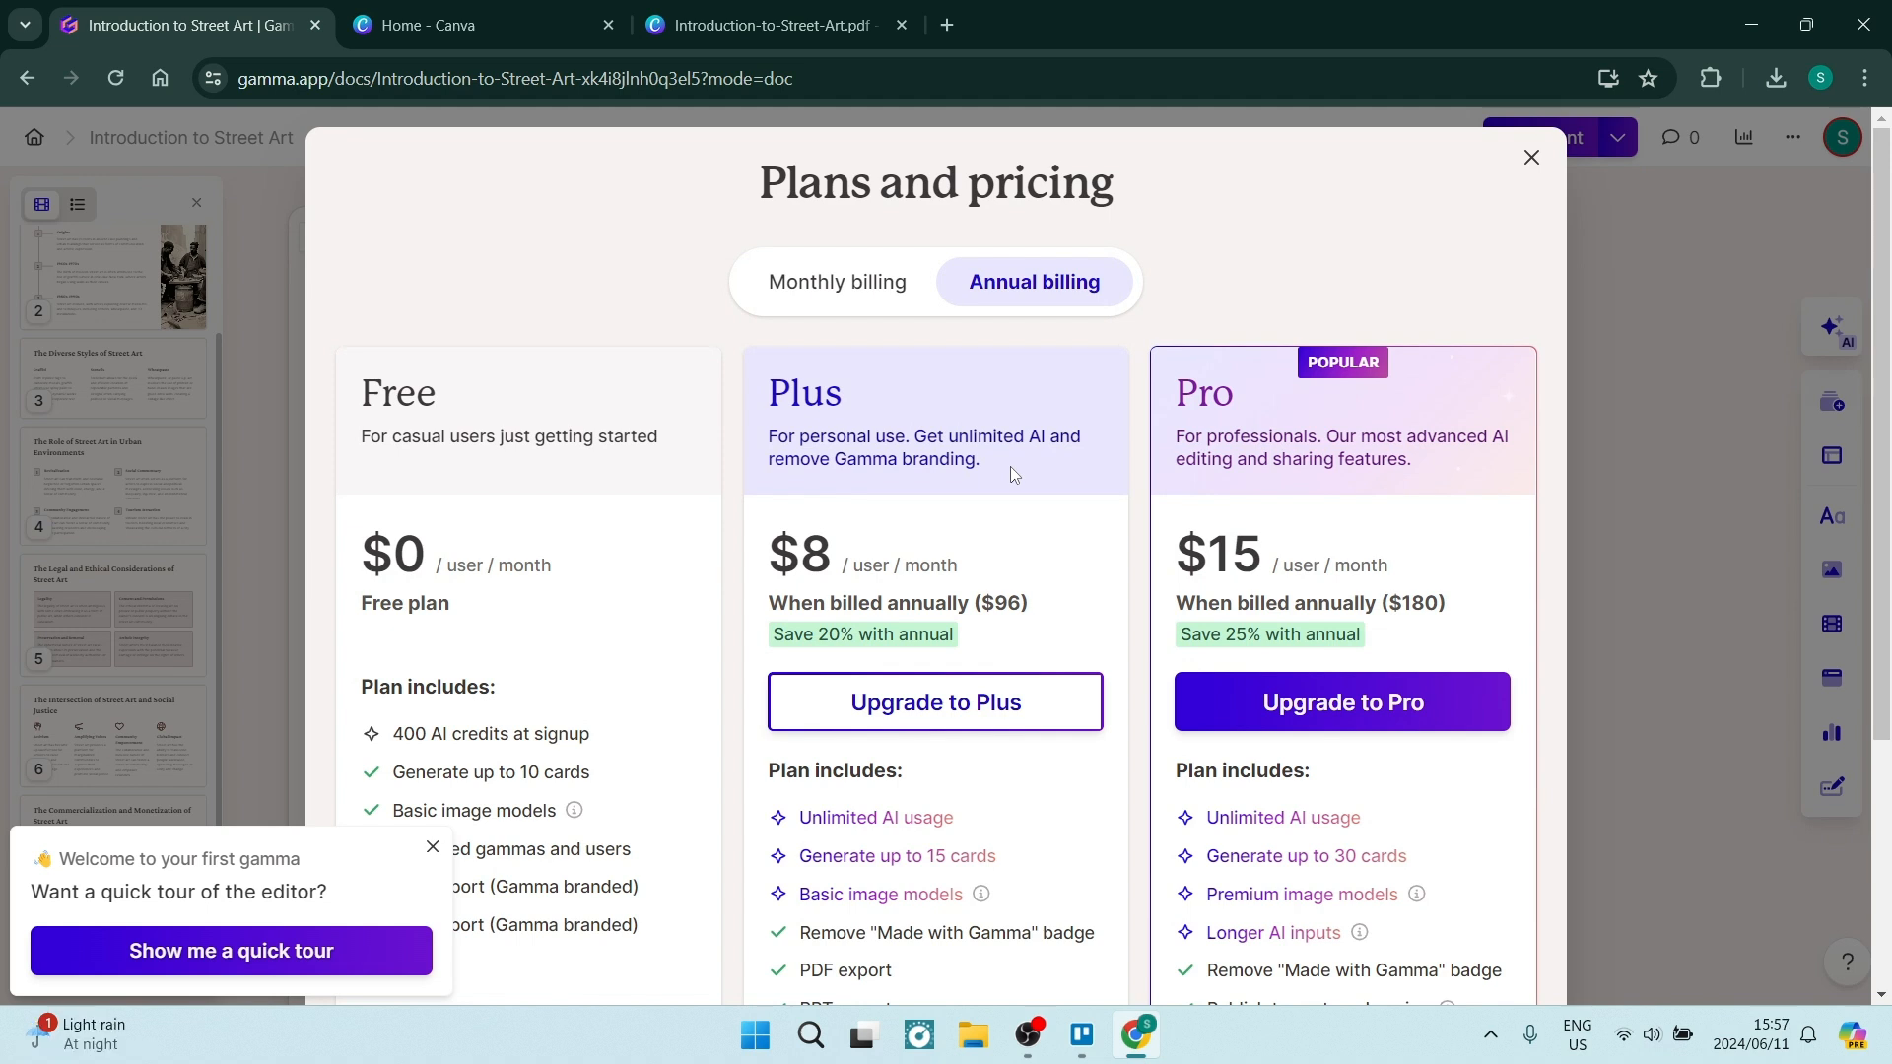
Step: Dismiss the Plans and pricing window to return to export options
click(836, 282)
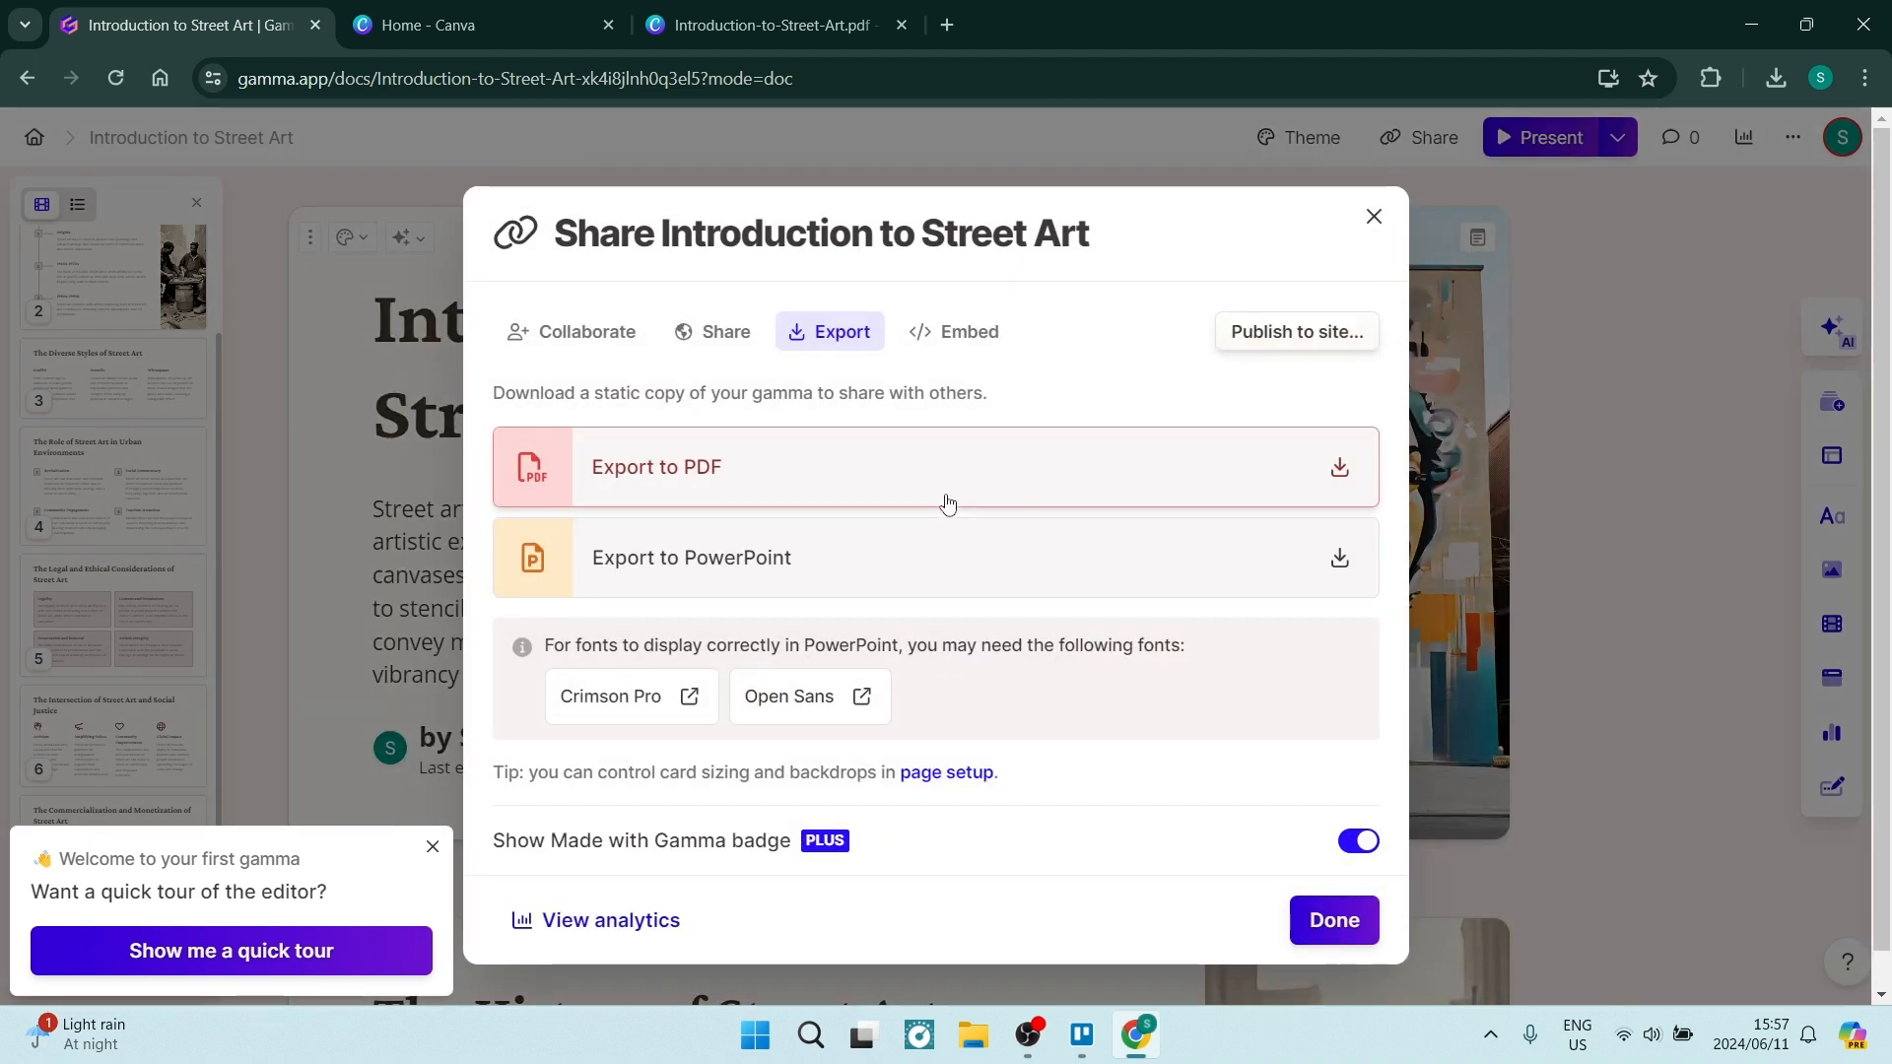
mouse_move(952, 461)
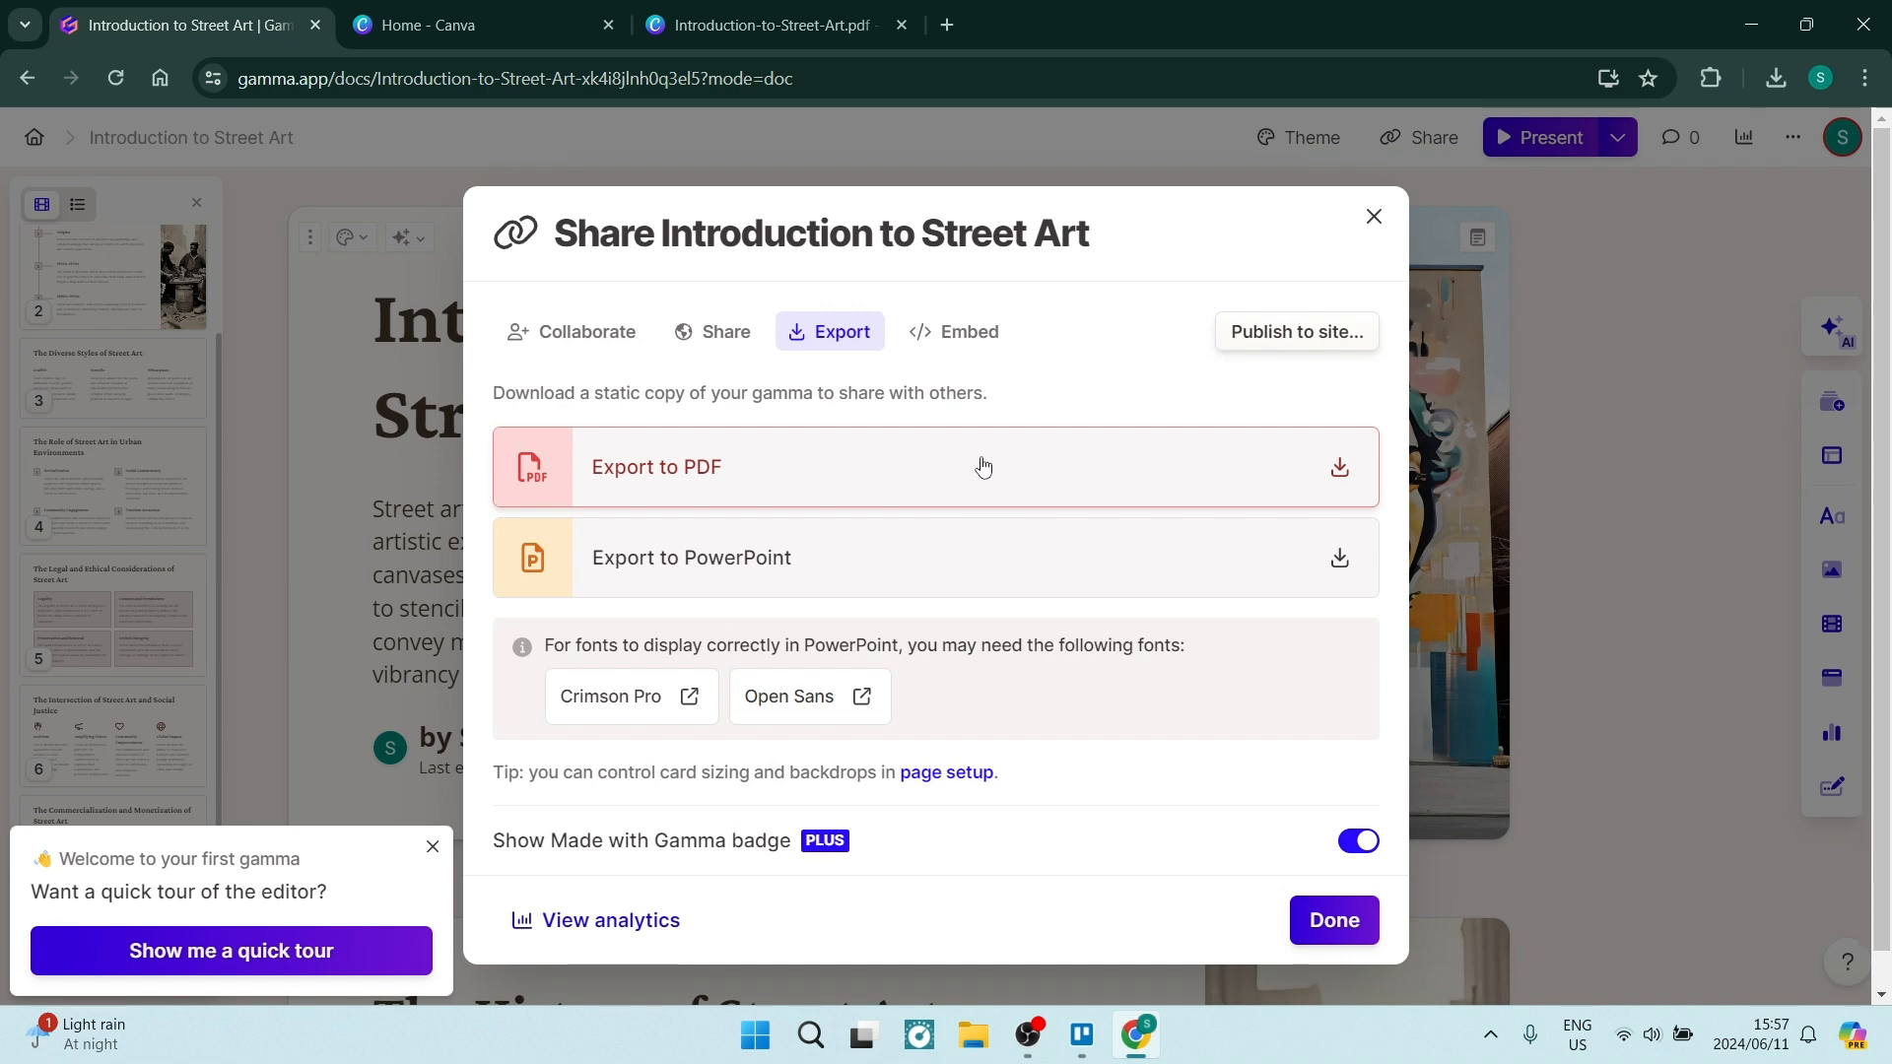
mouse_move(1629, 201)
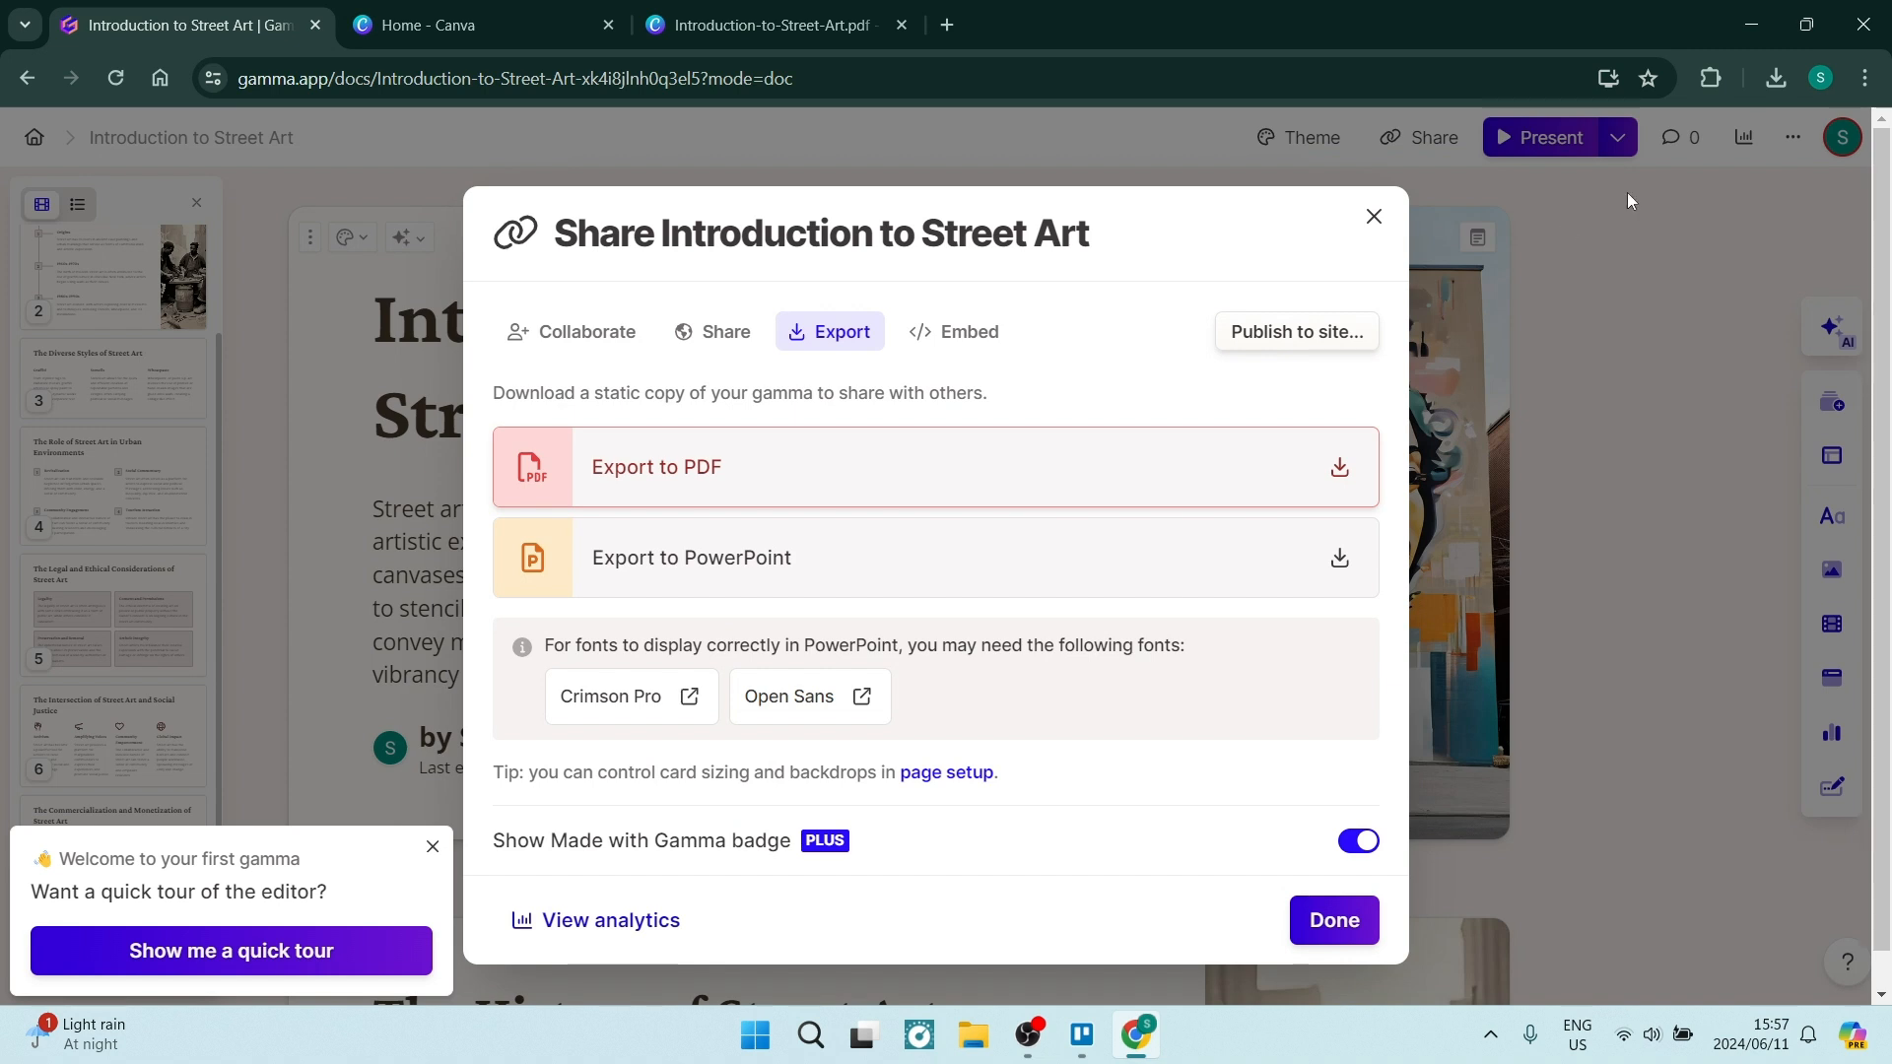
Step: Close the Share dialog after exporting the deck to PDF
click(1775, 78)
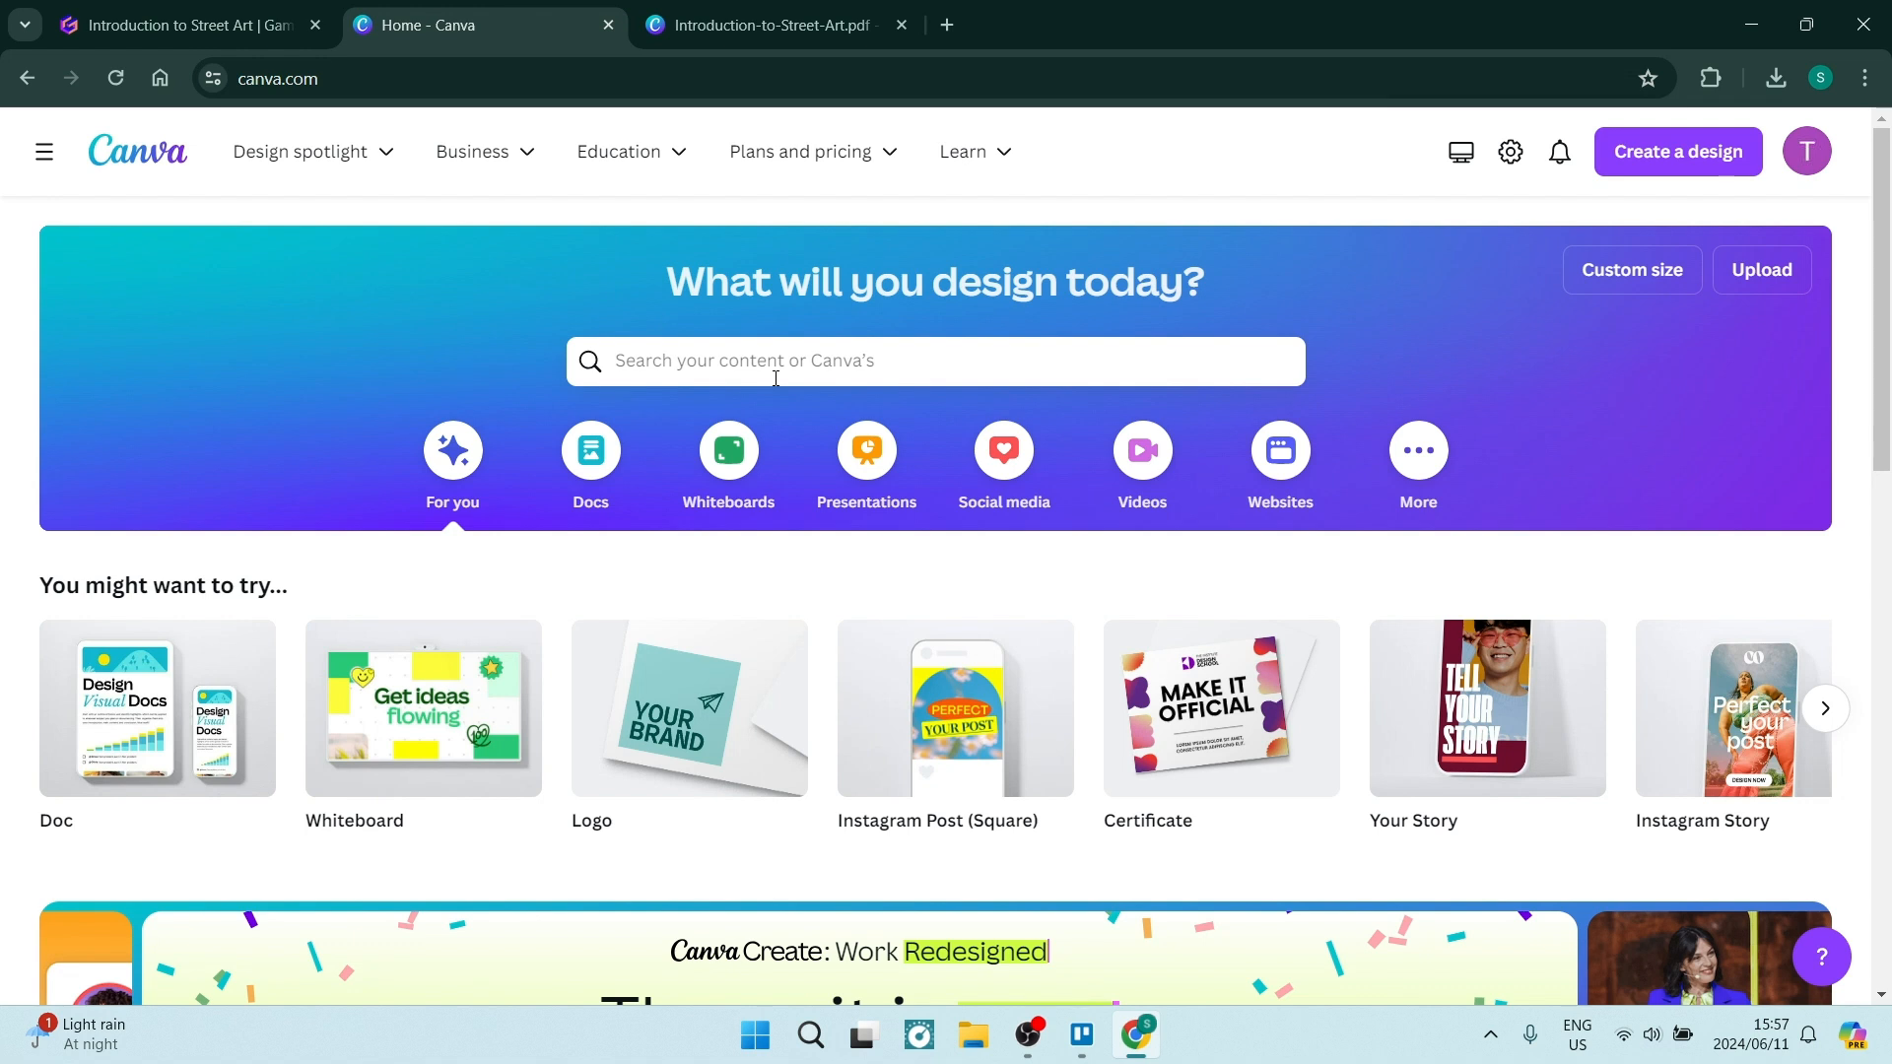
mouse_move(1782, 269)
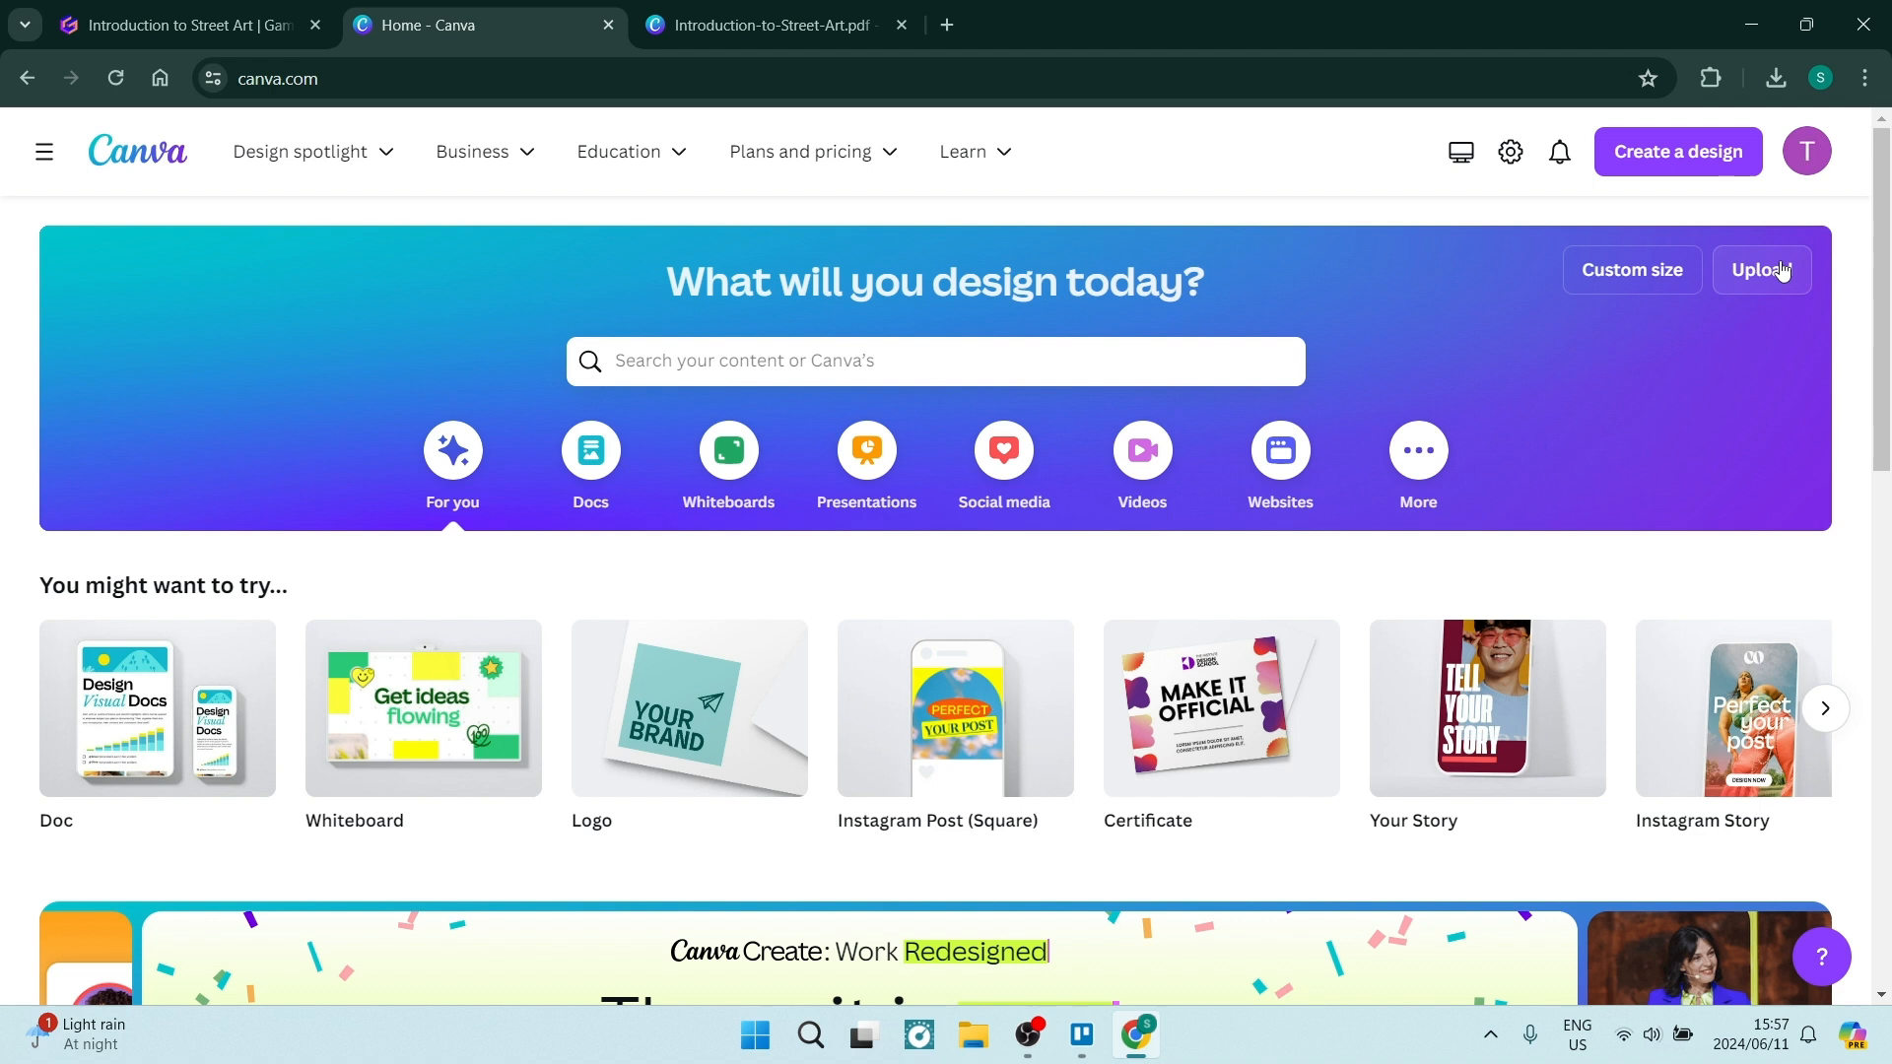
mouse_move(1566, 190)
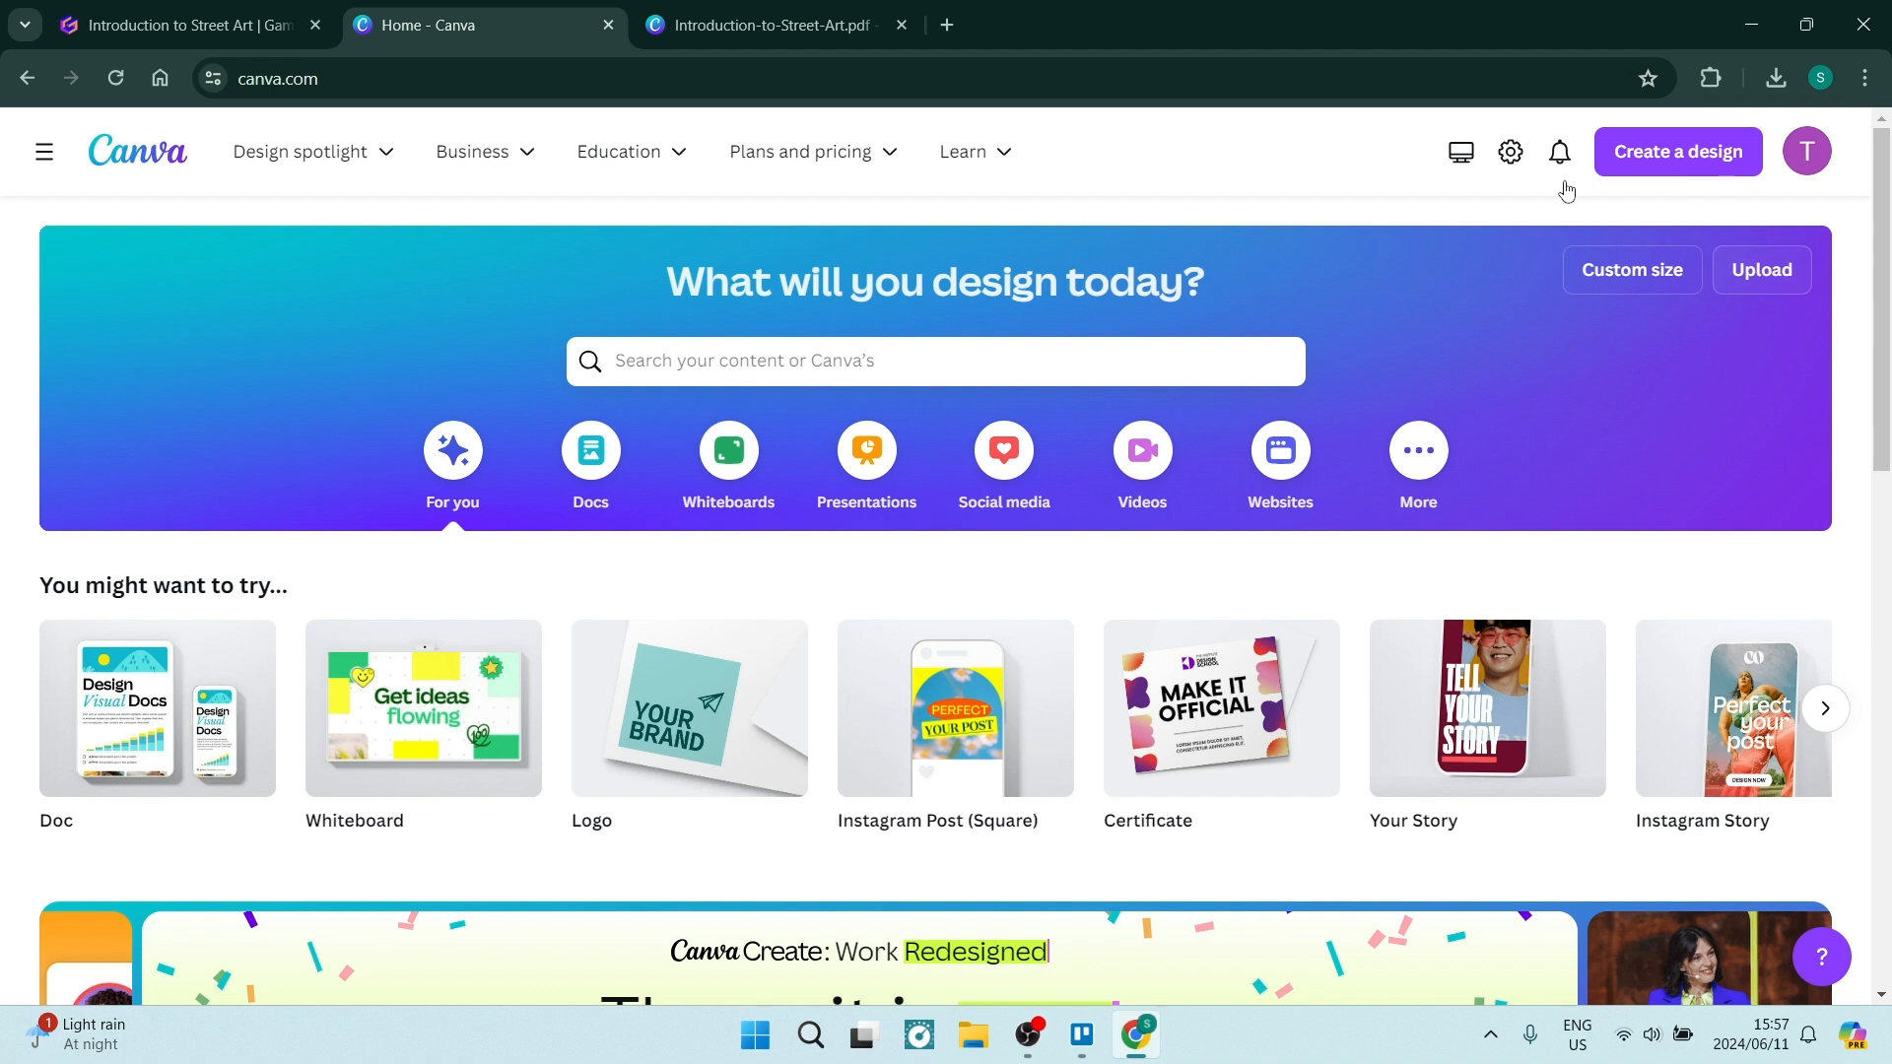
Step: Open the Introduction-to-Street-Art.pdf design from Canva's Recent designs
scroll(down, 3)
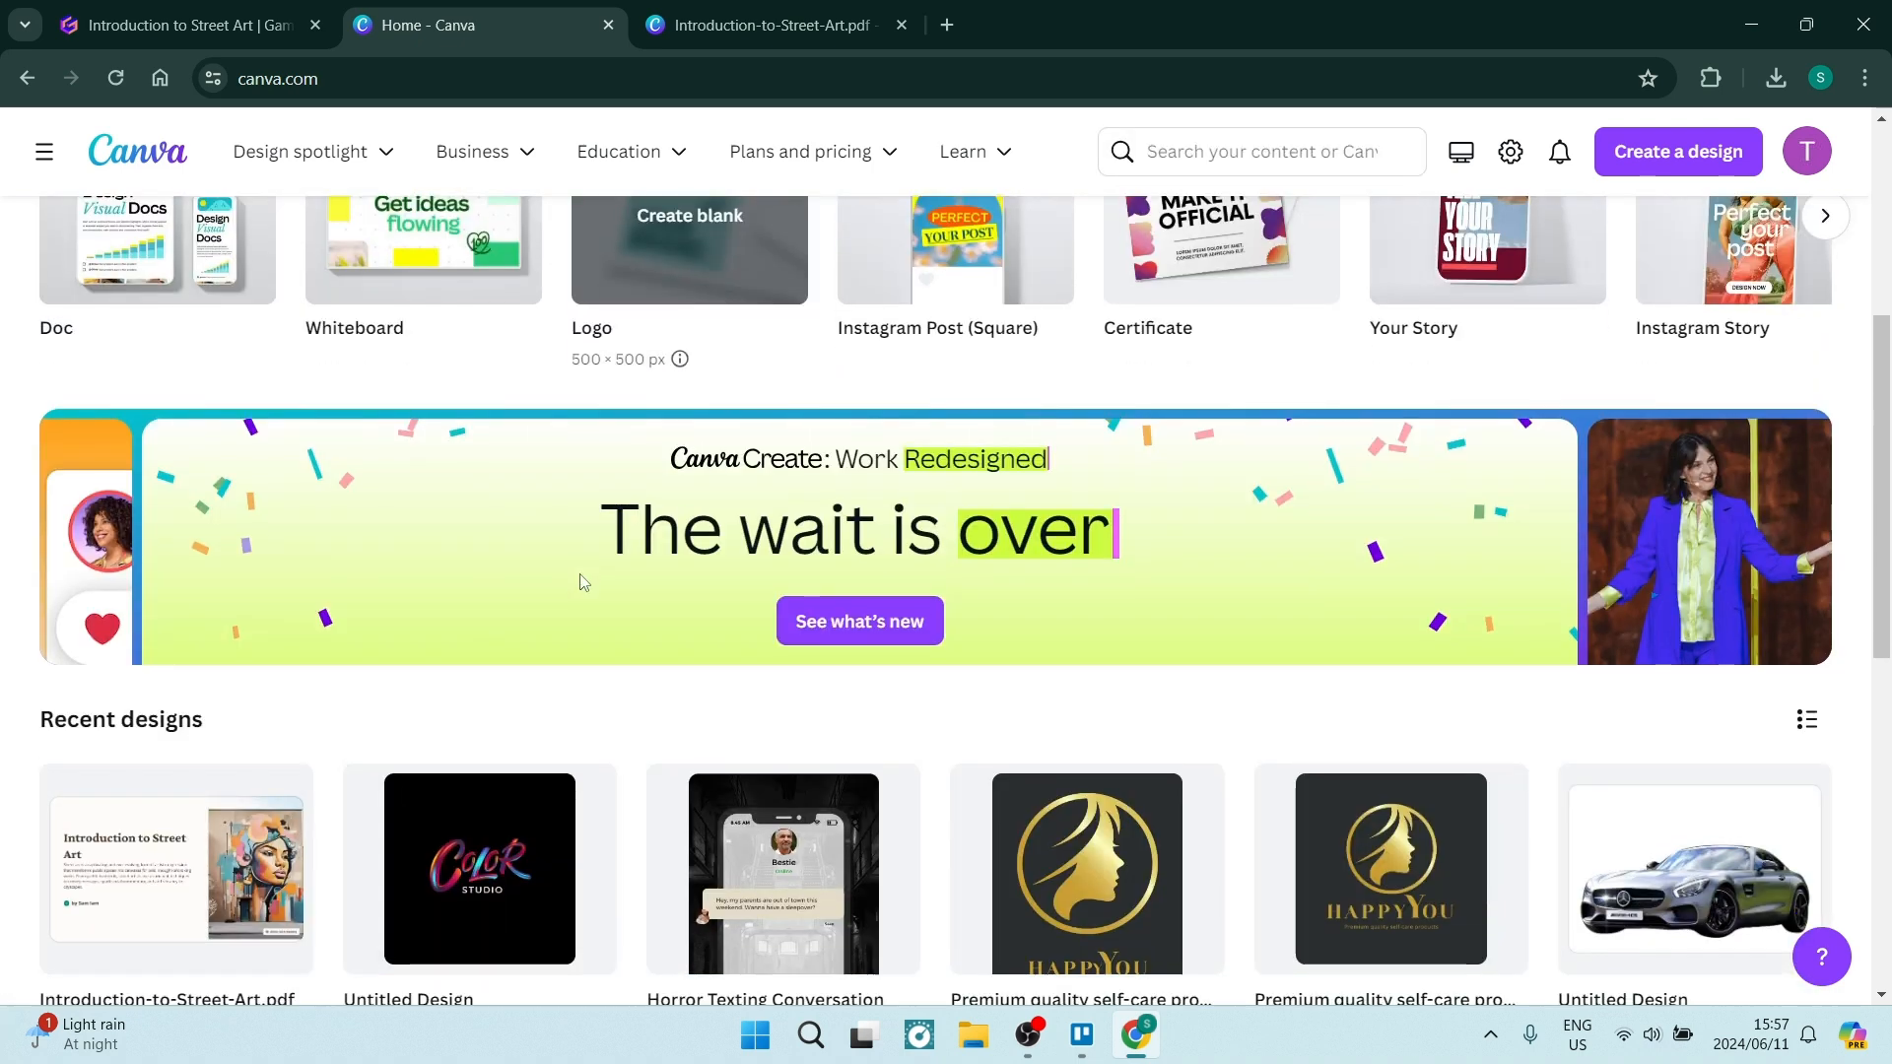
mouse_move(152, 863)
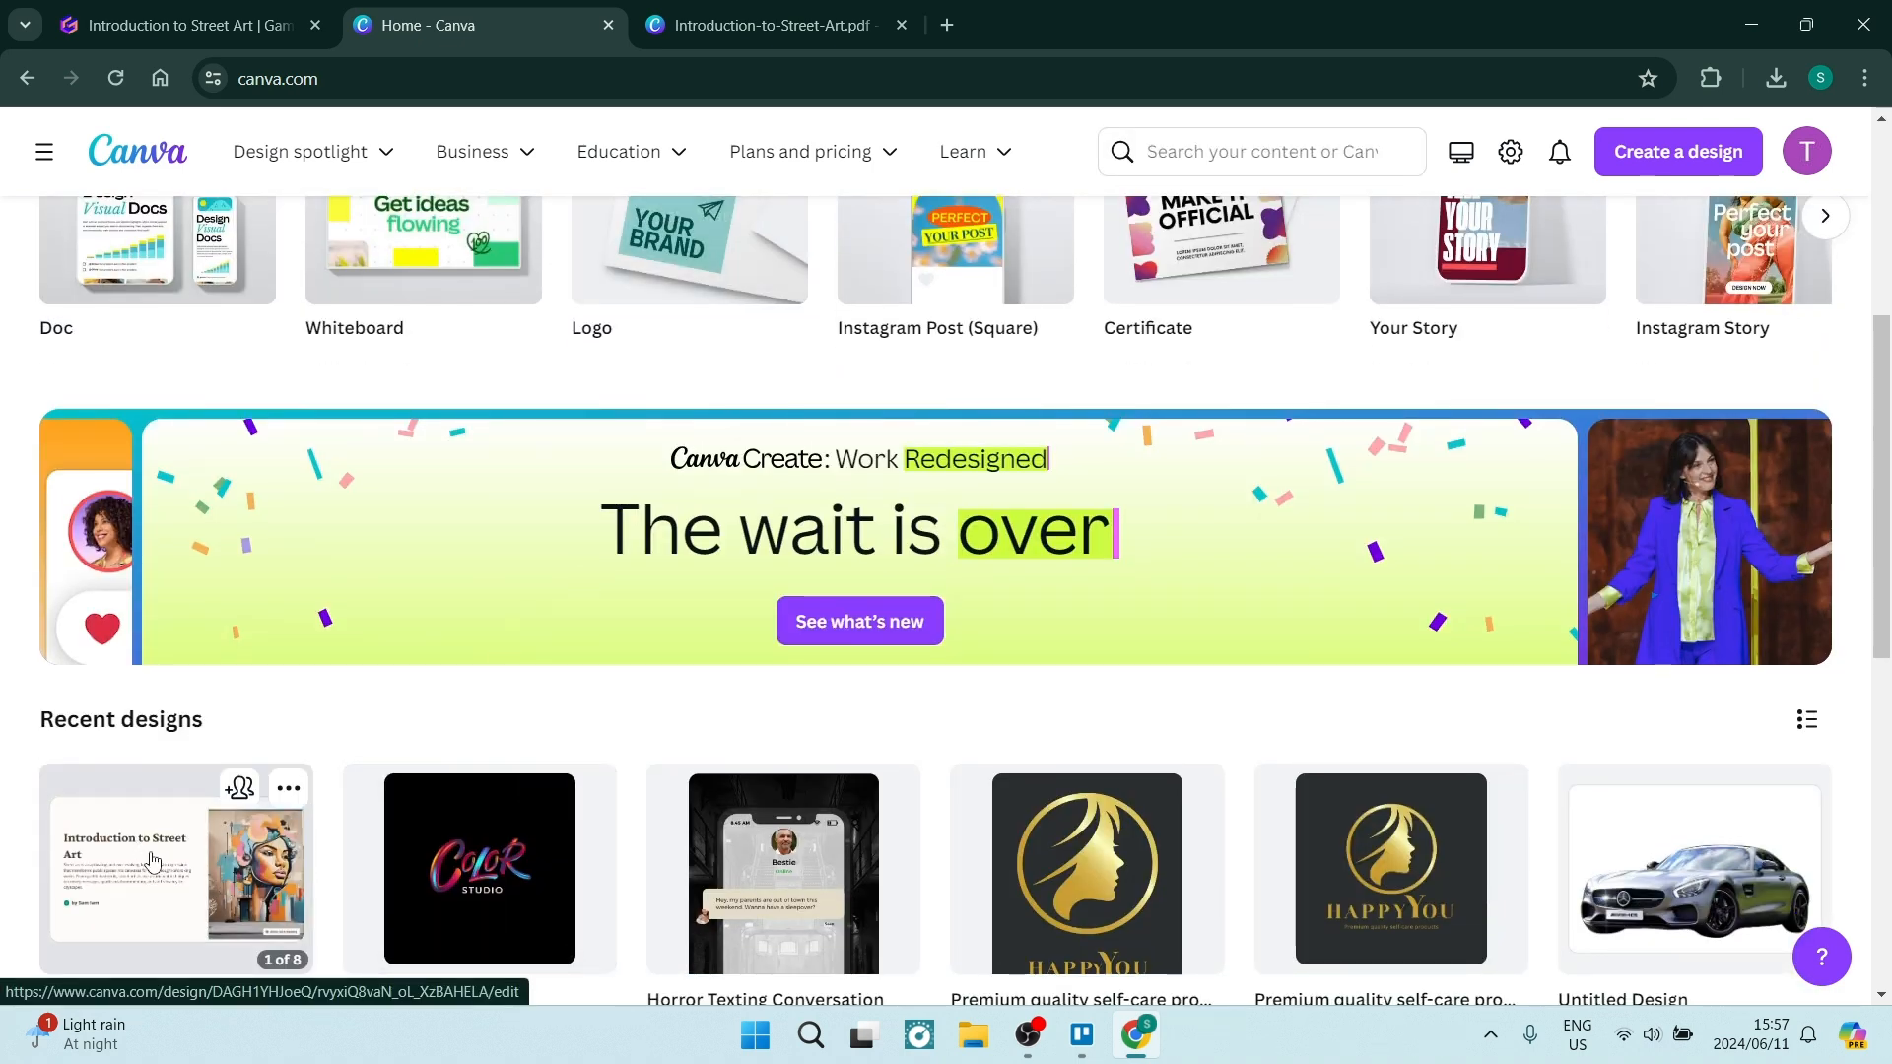
click(175, 873)
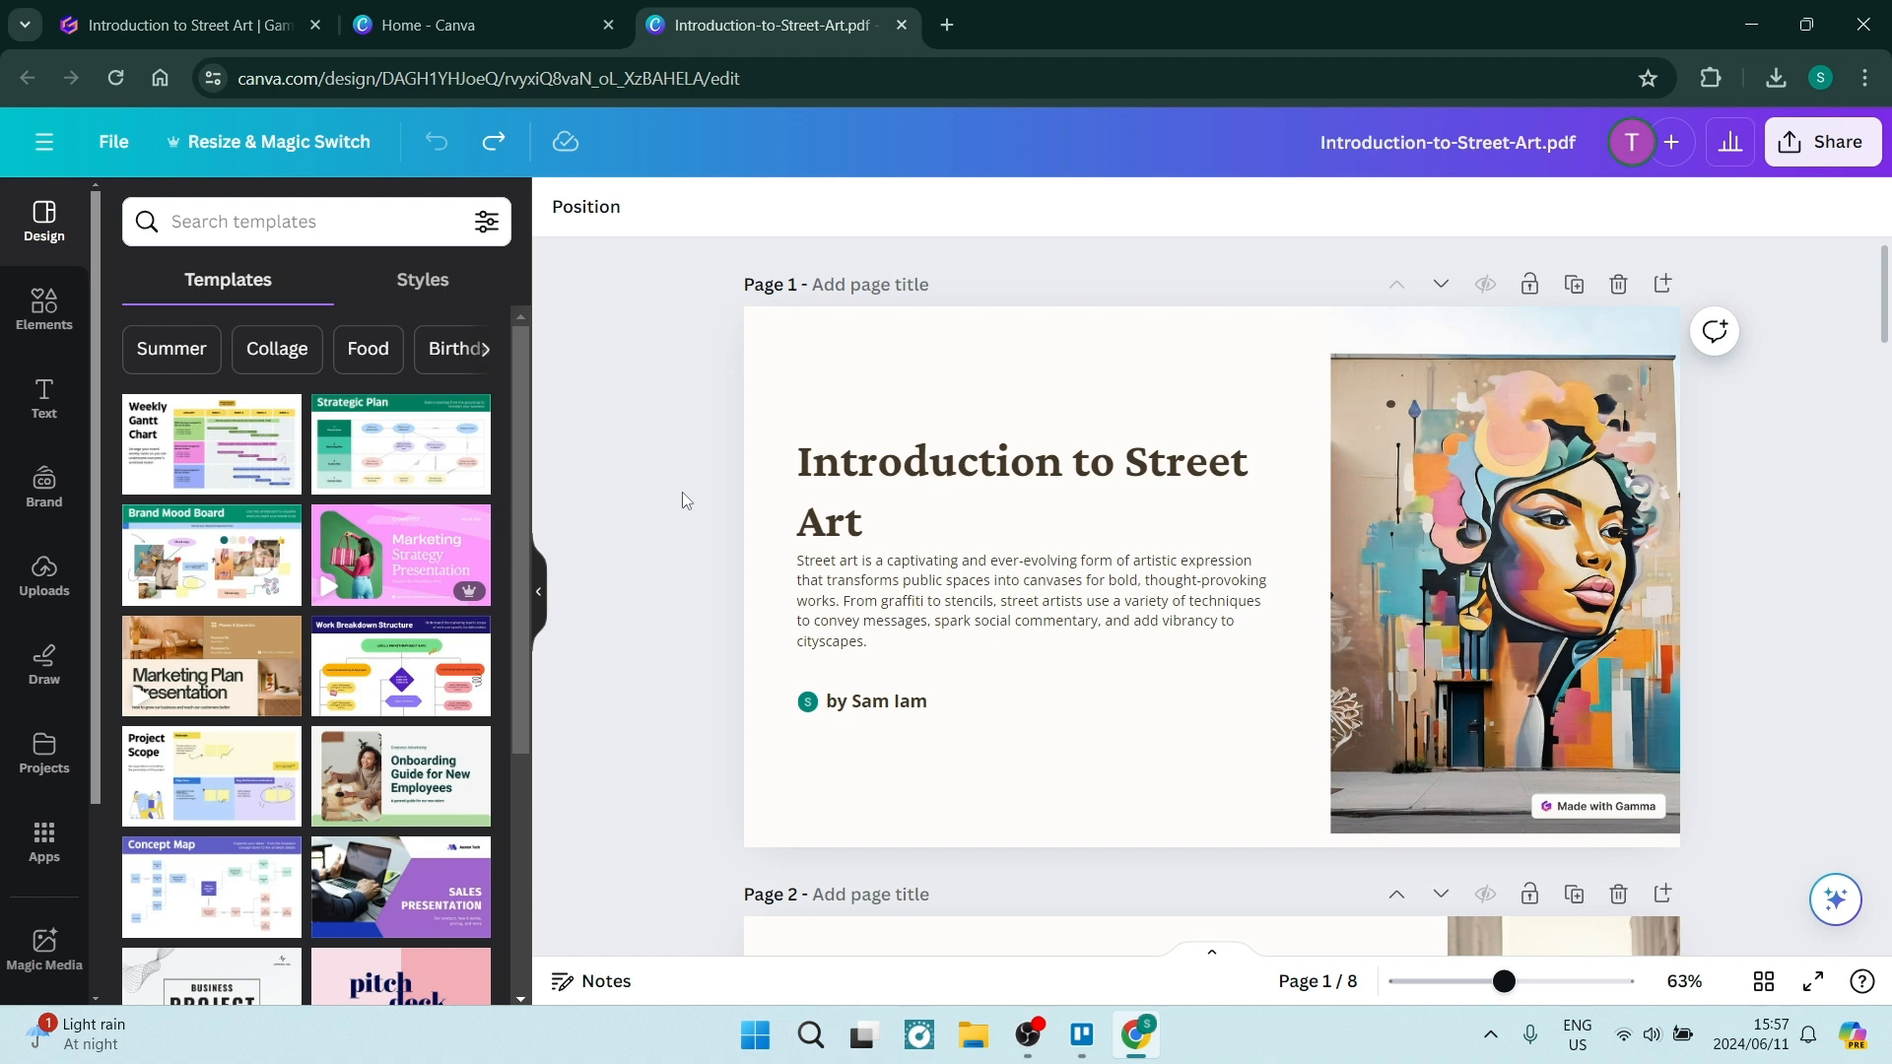
Step: Select and delete the Made with Gamma badge on page 1's mural image
click(927, 483)
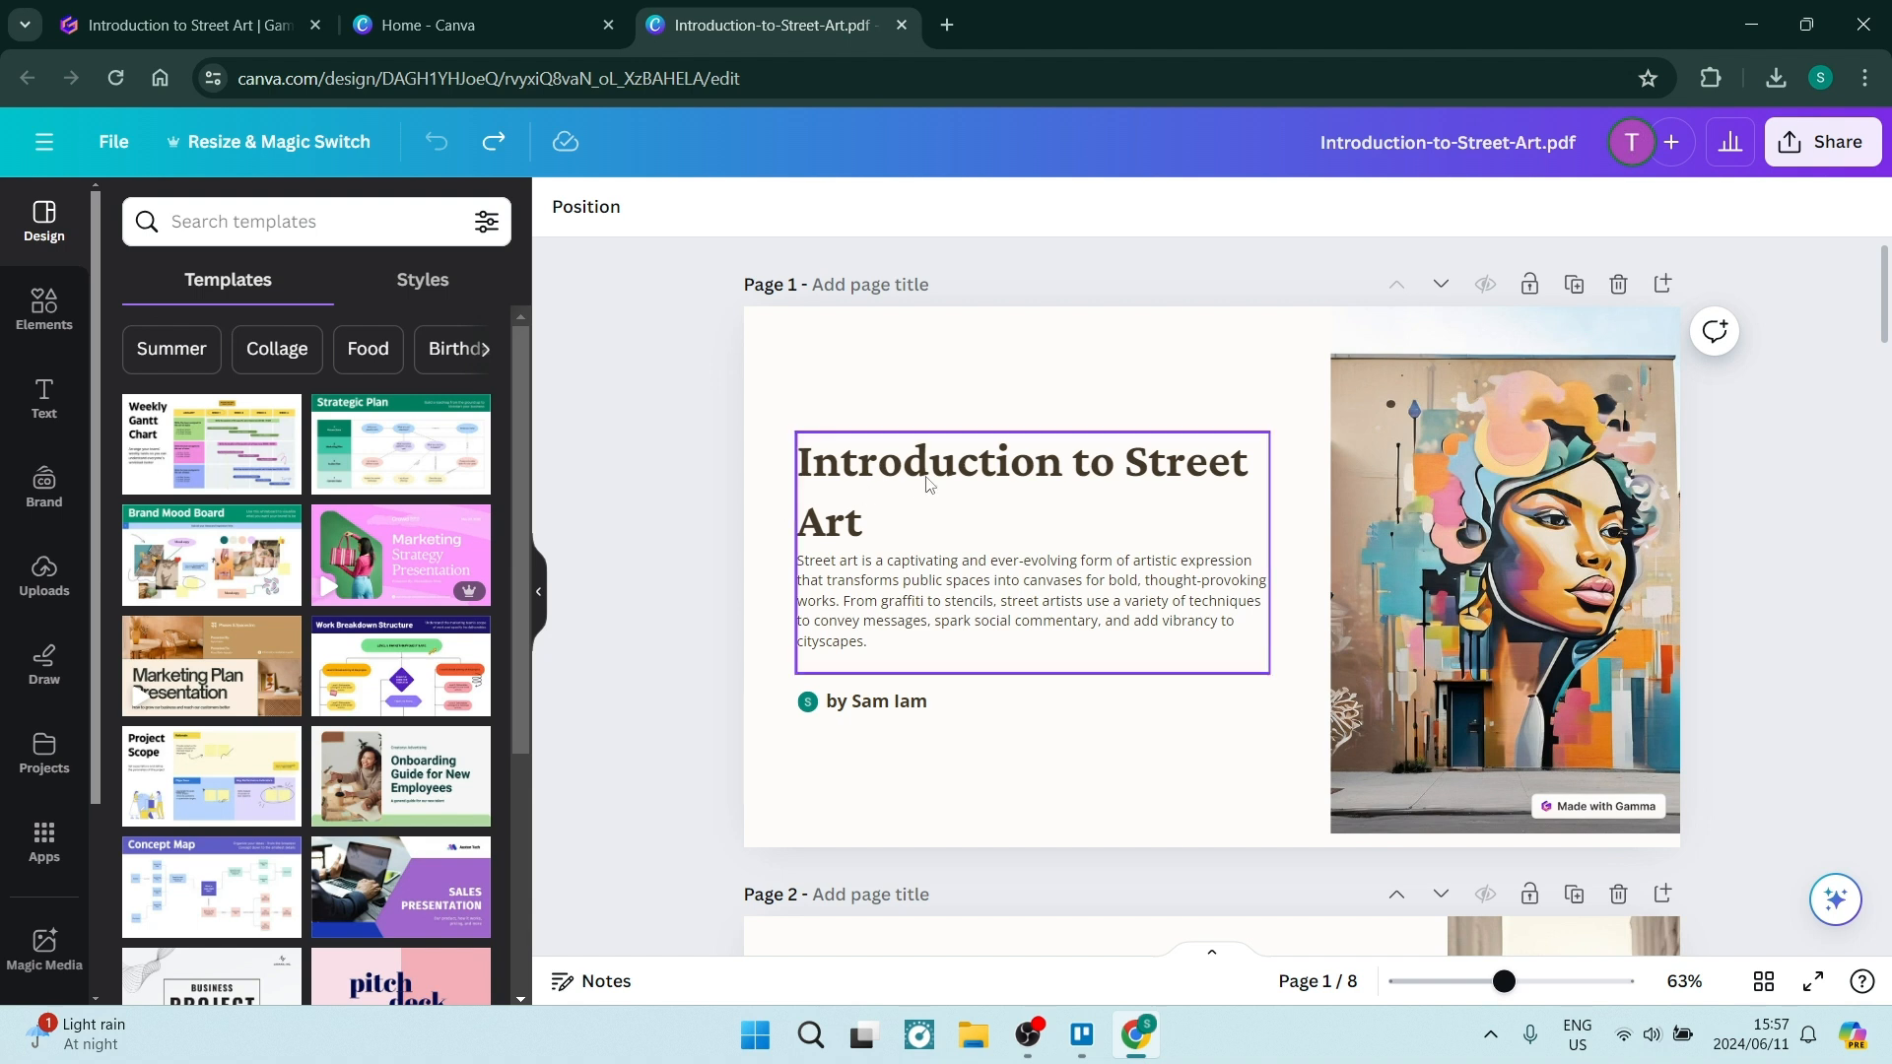
click(930, 483)
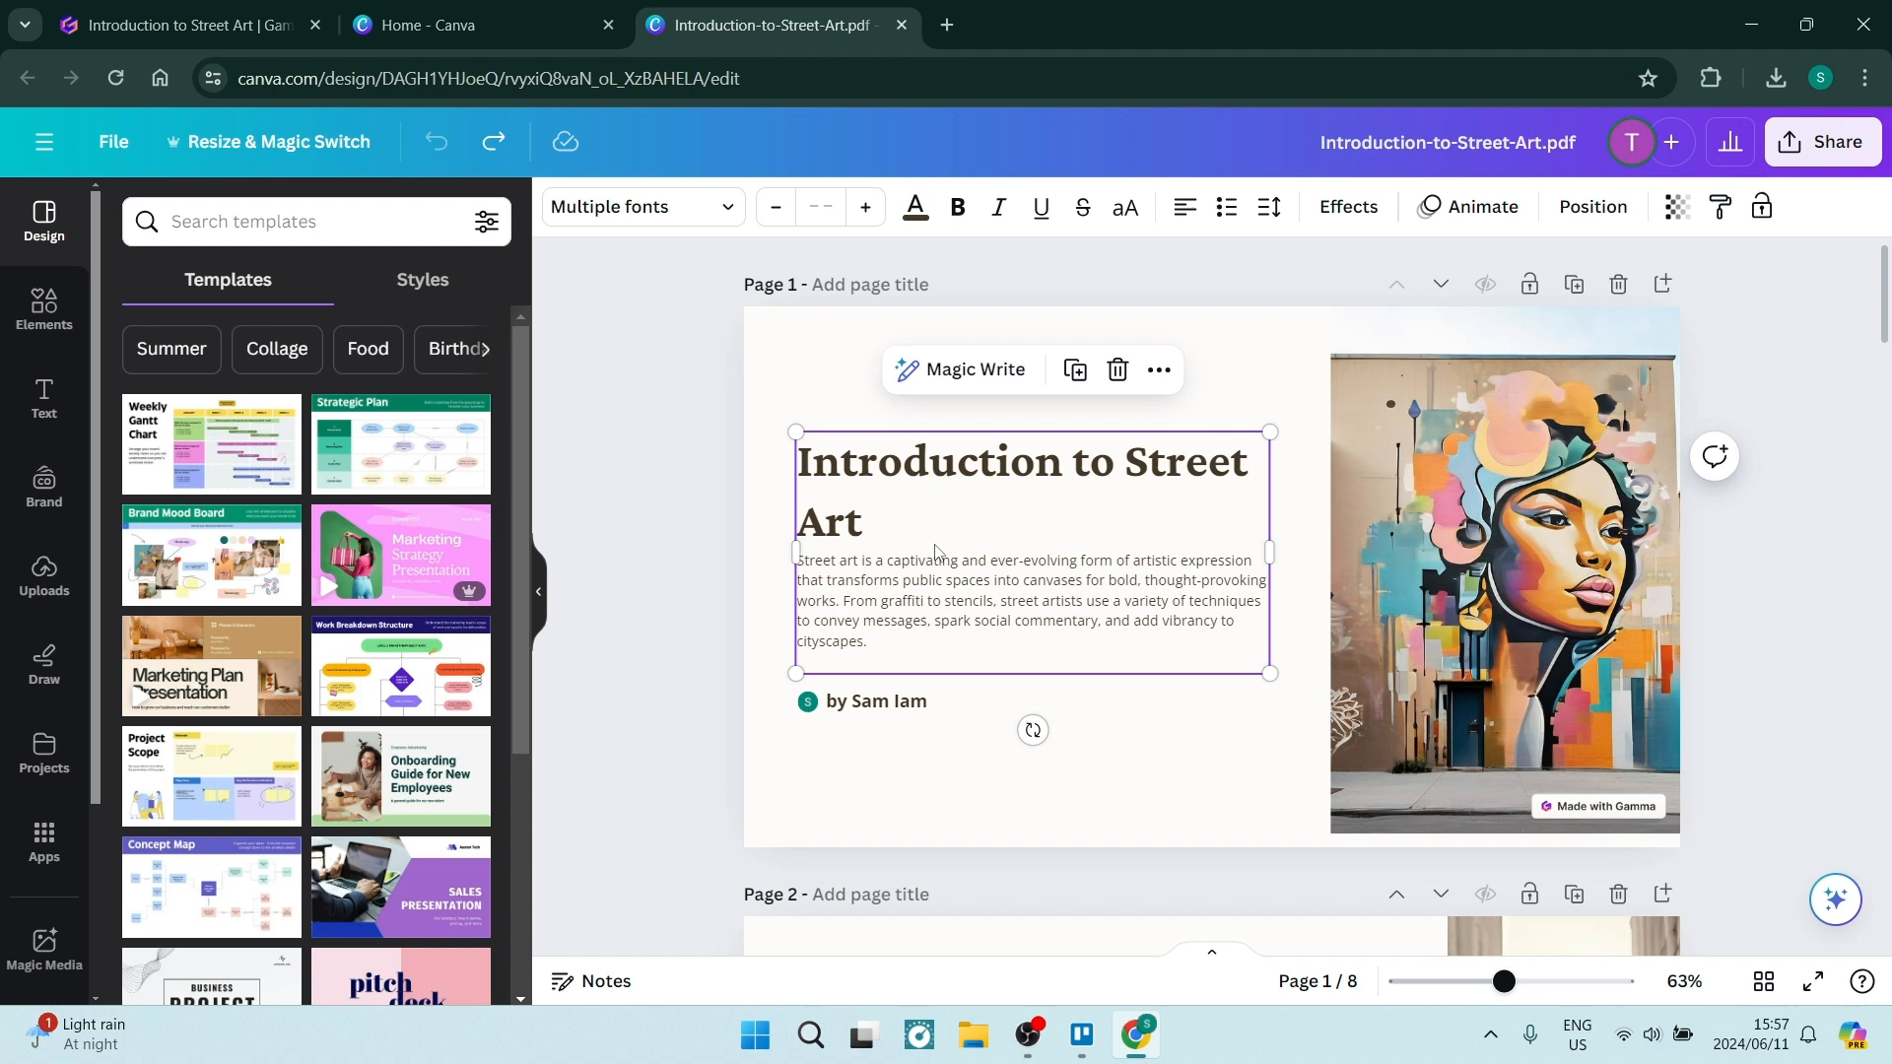
mouse_move(912, 577)
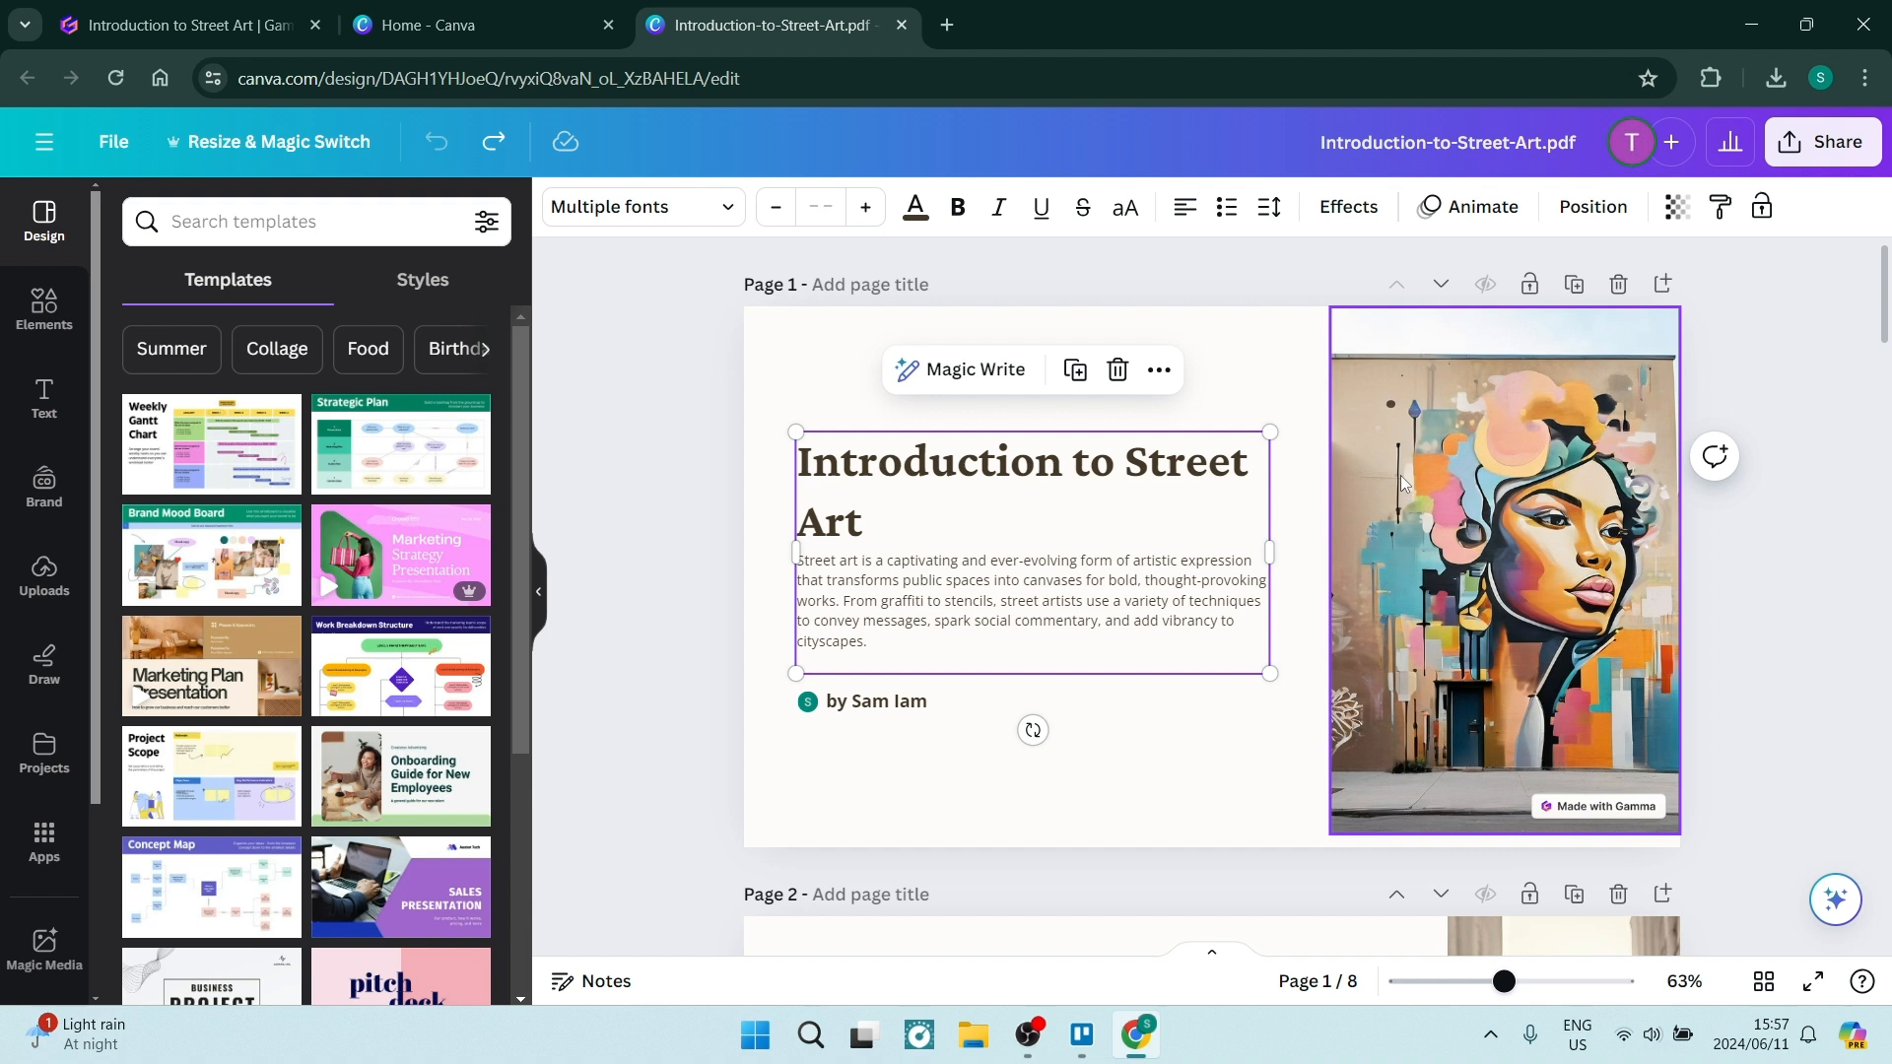
click(1504, 567)
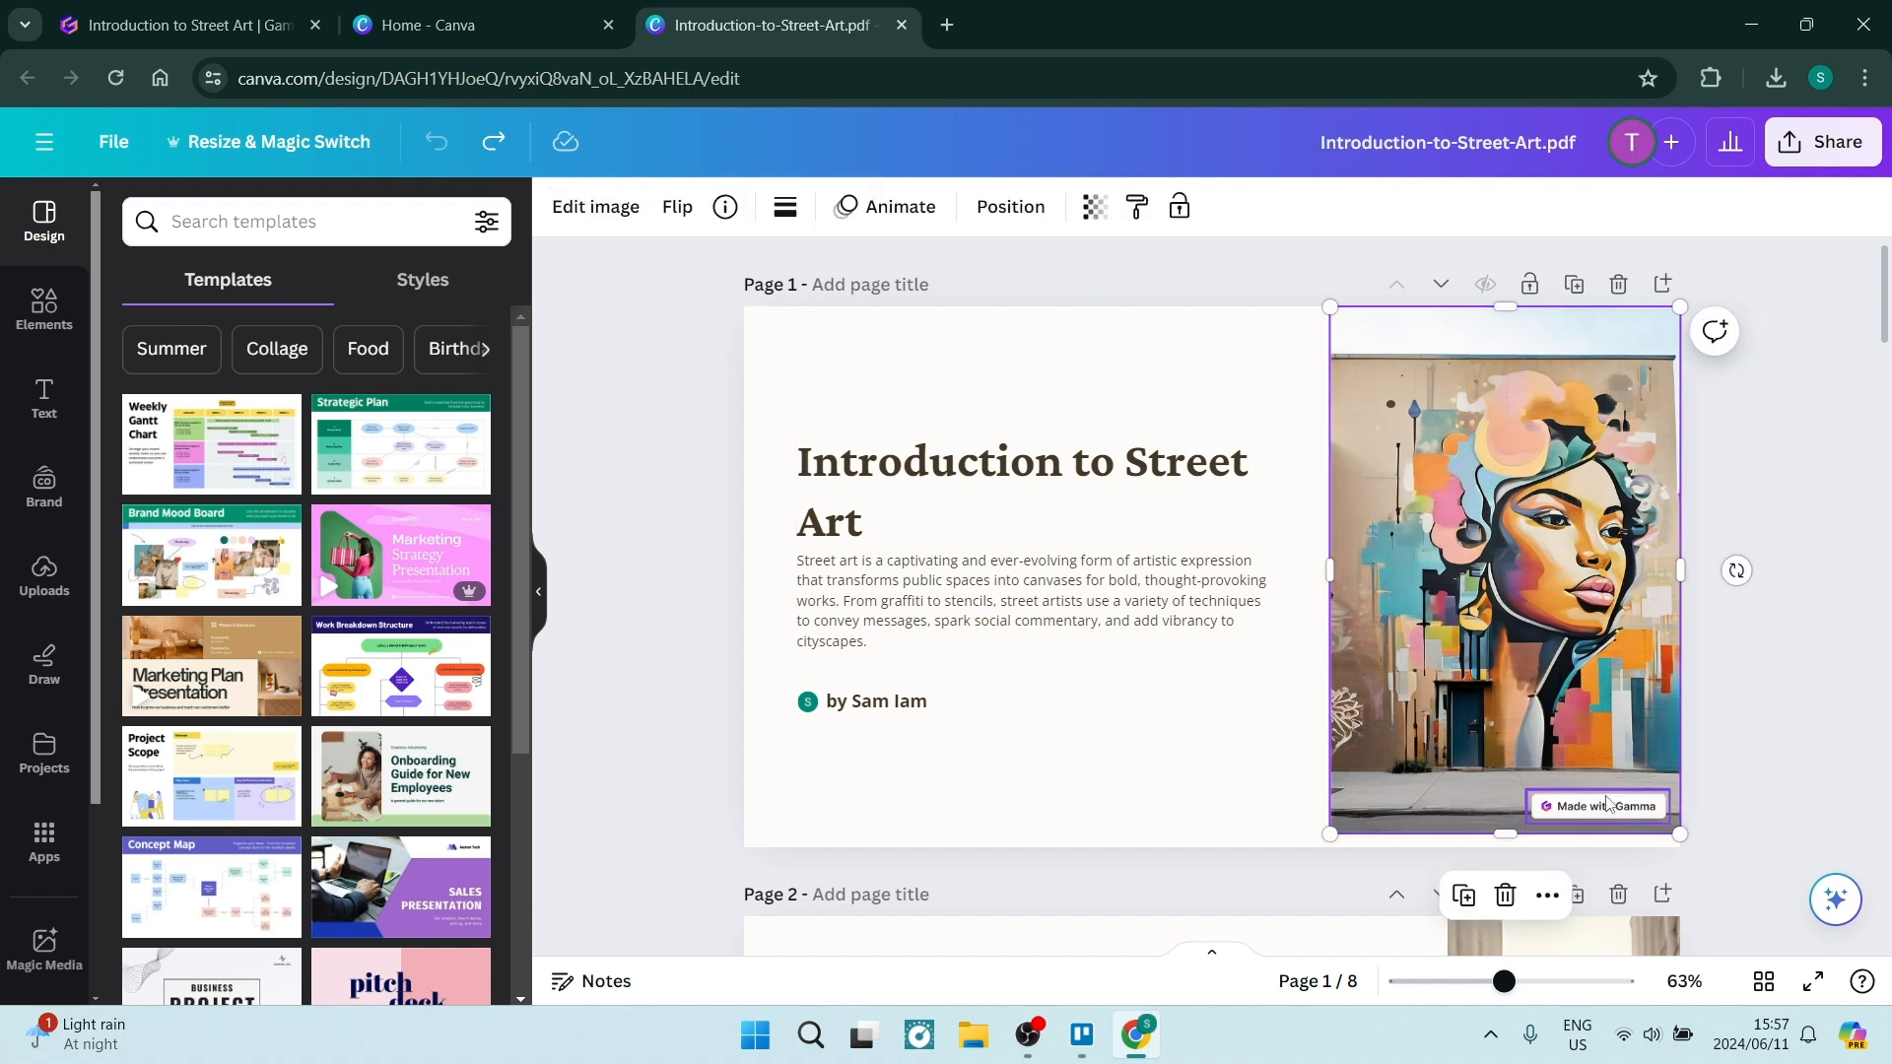
click(1597, 805)
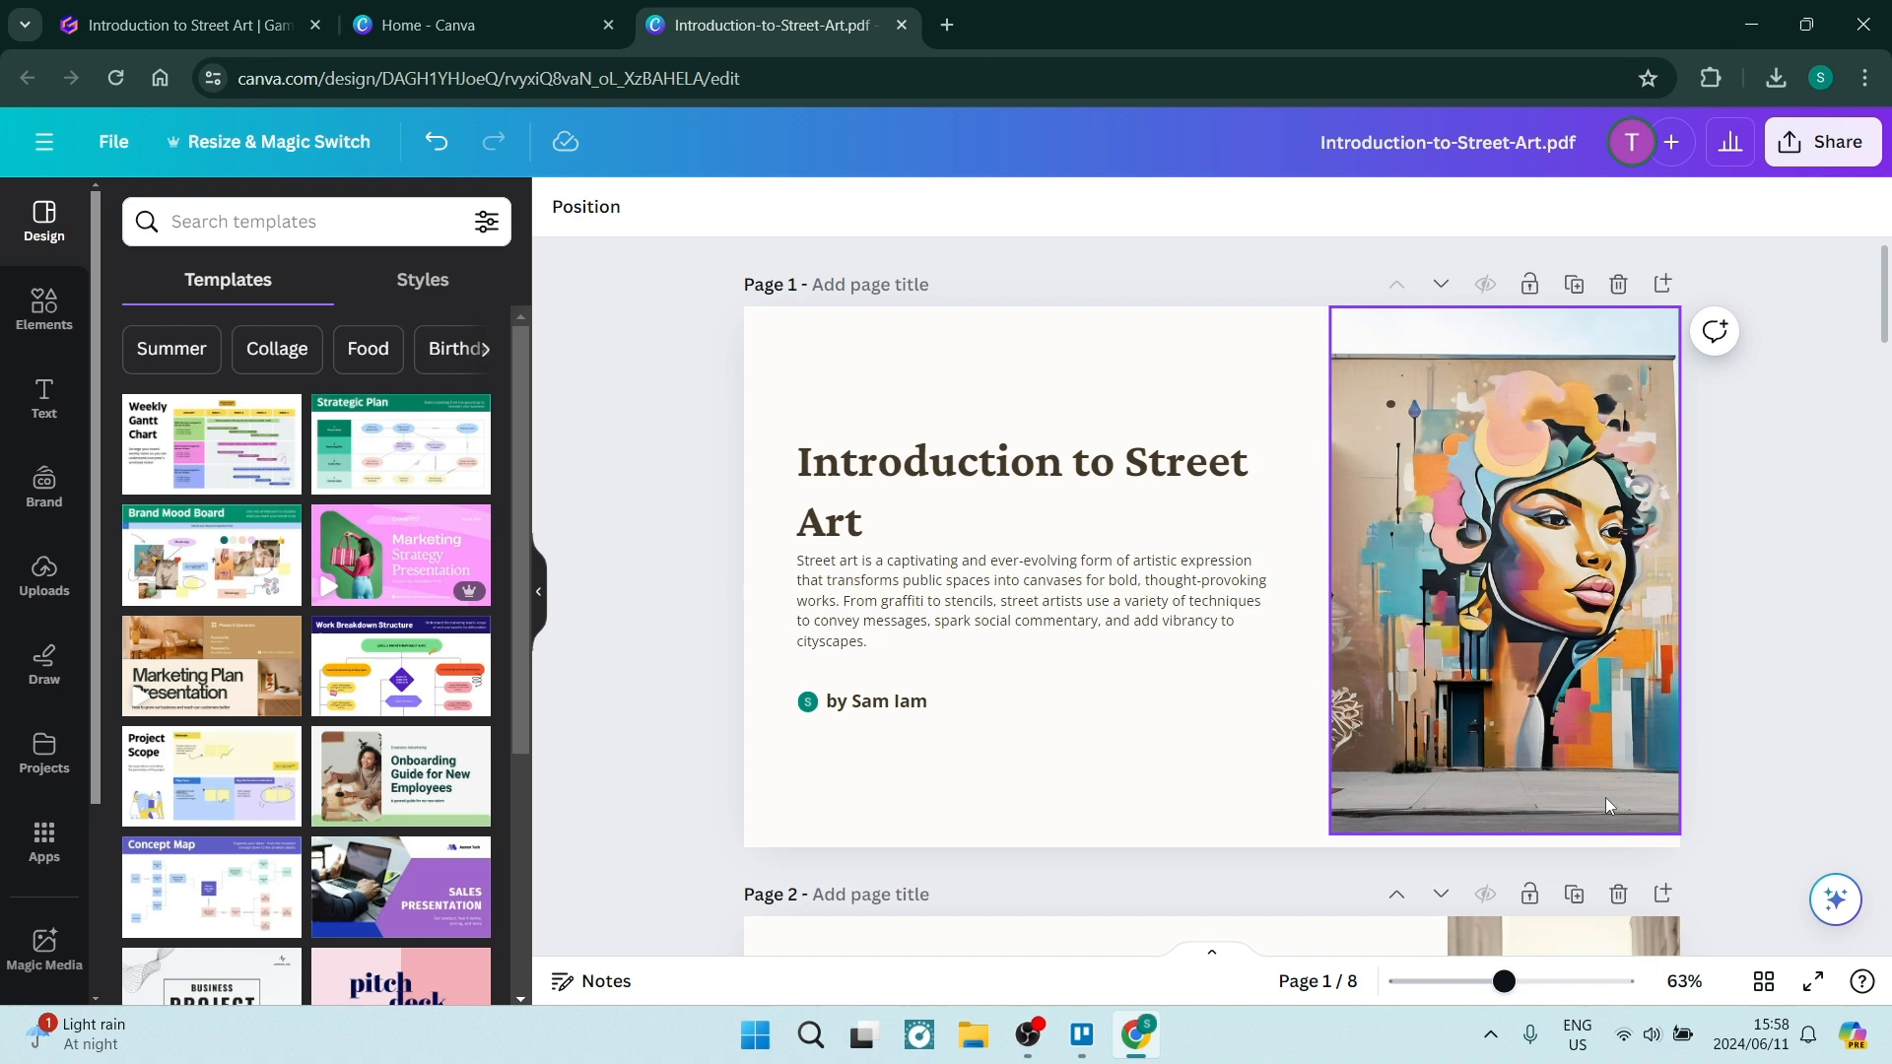
scroll(down, 3)
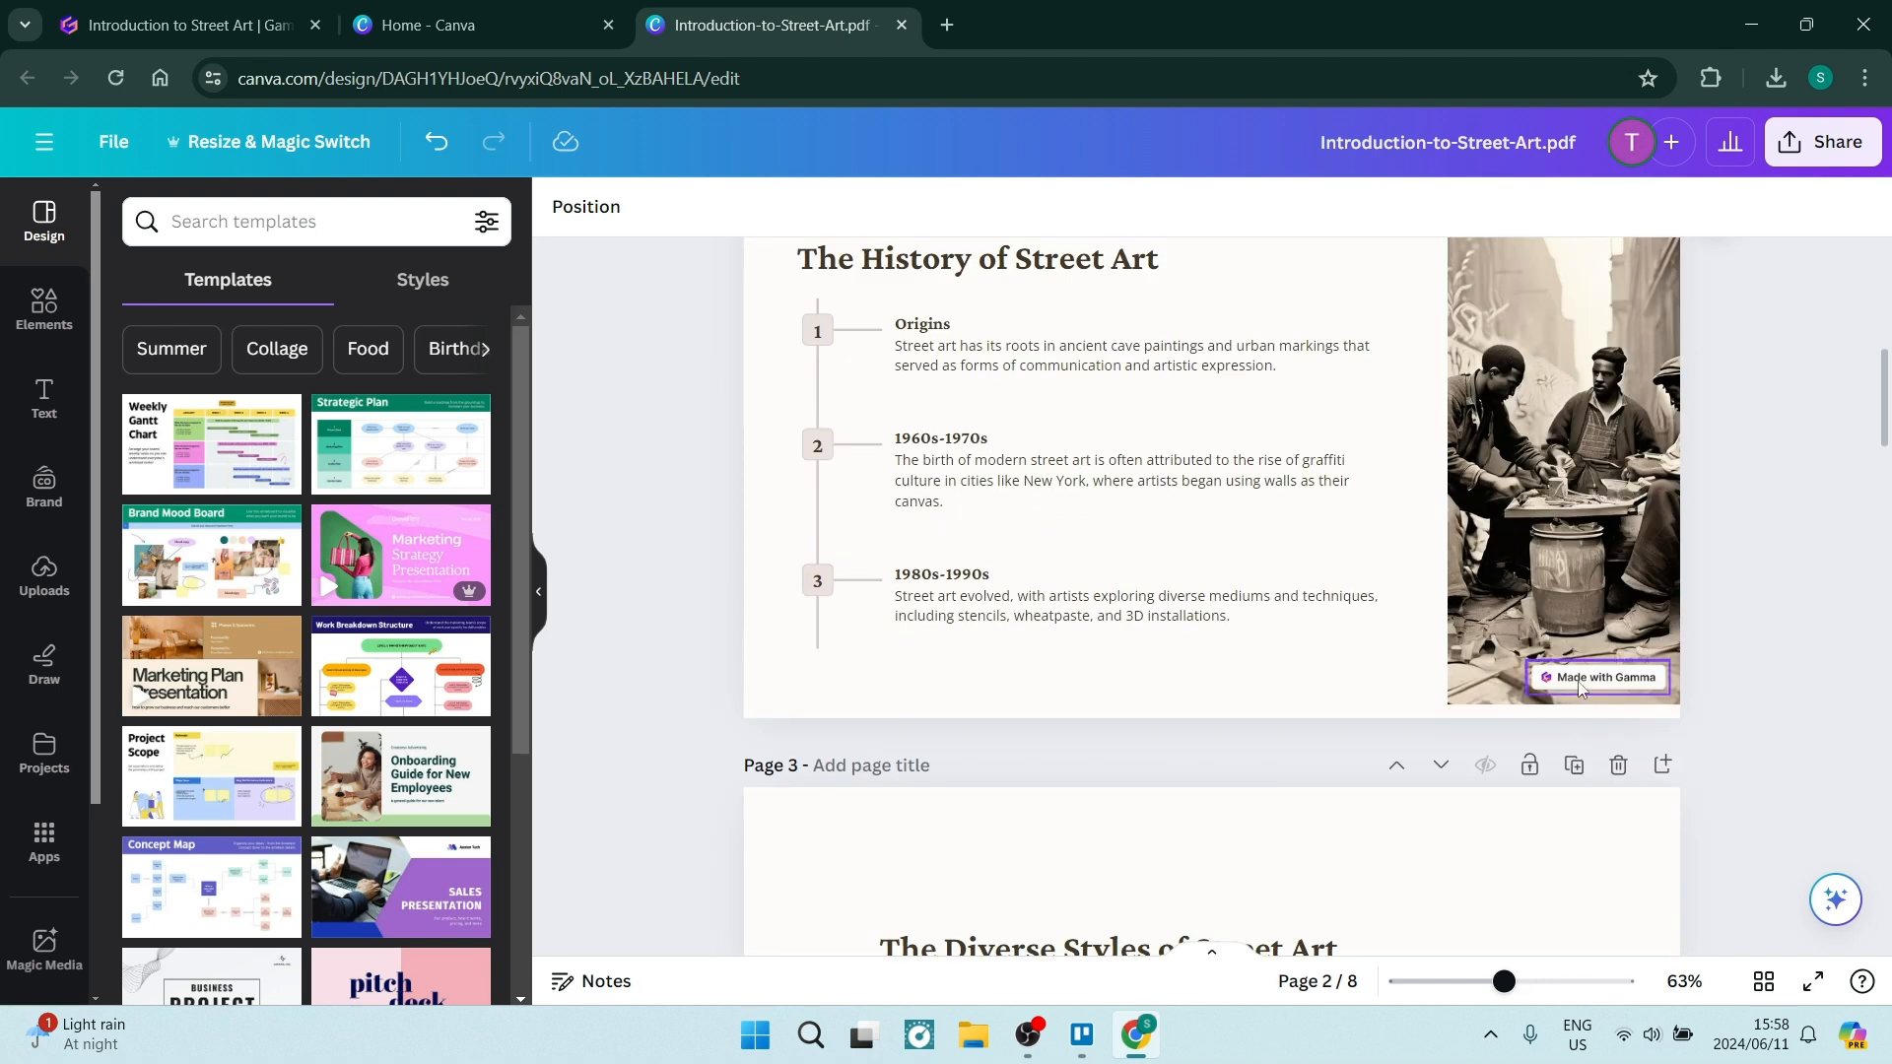
mouse_move(1799, 120)
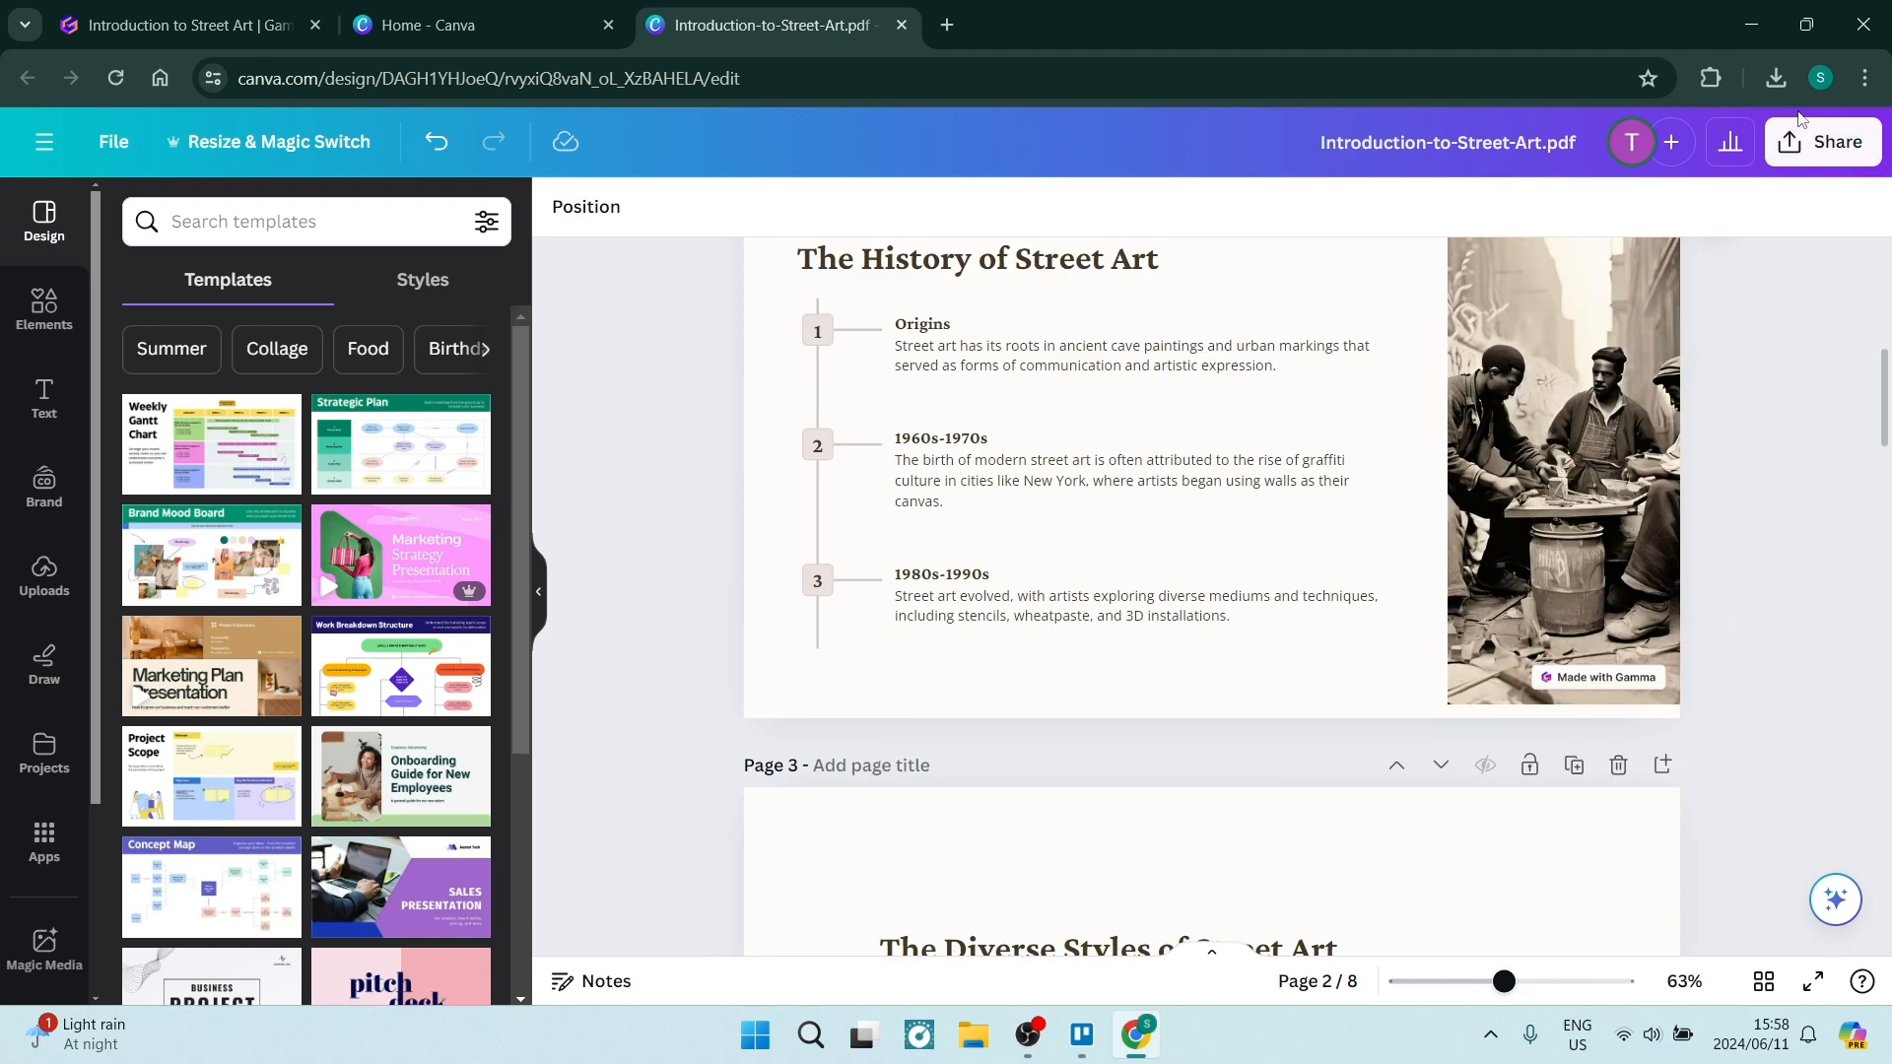
Step: Set Canva's Share > Download file type to PDF Standard for all pages
click(1823, 141)
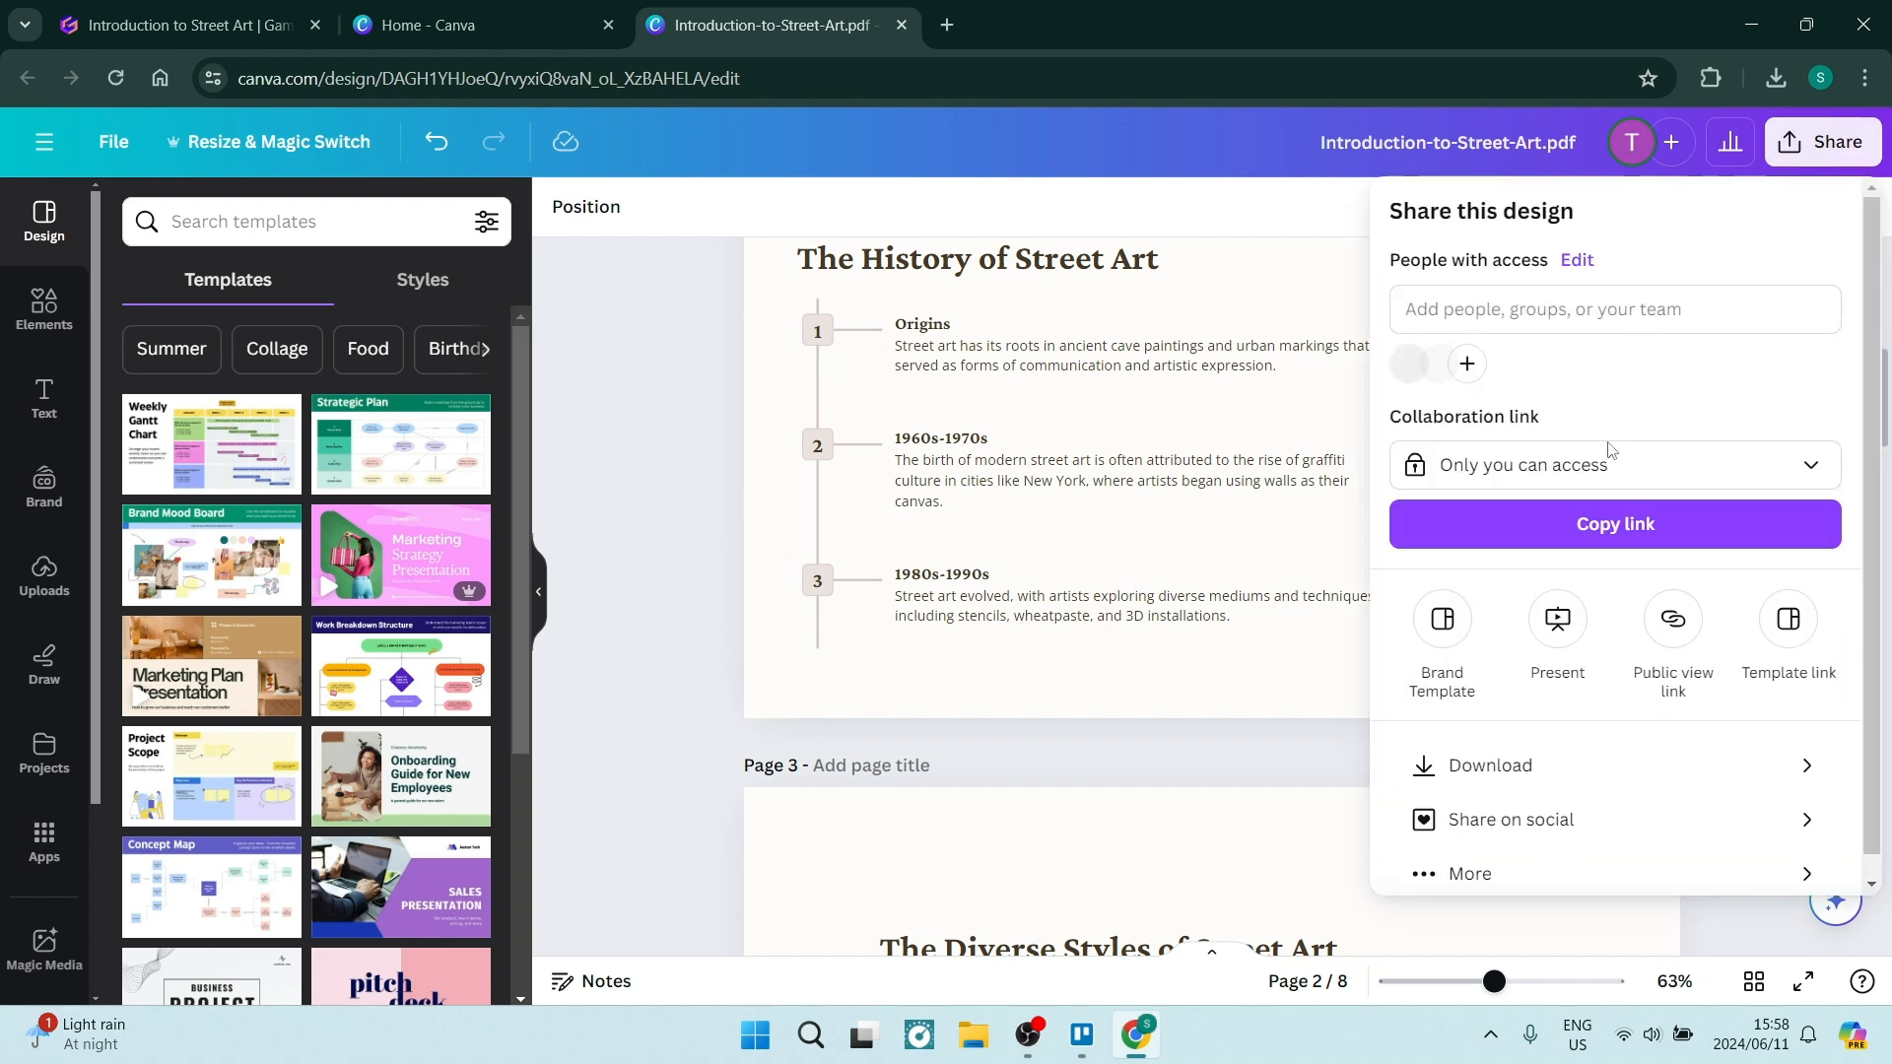
click(1490, 766)
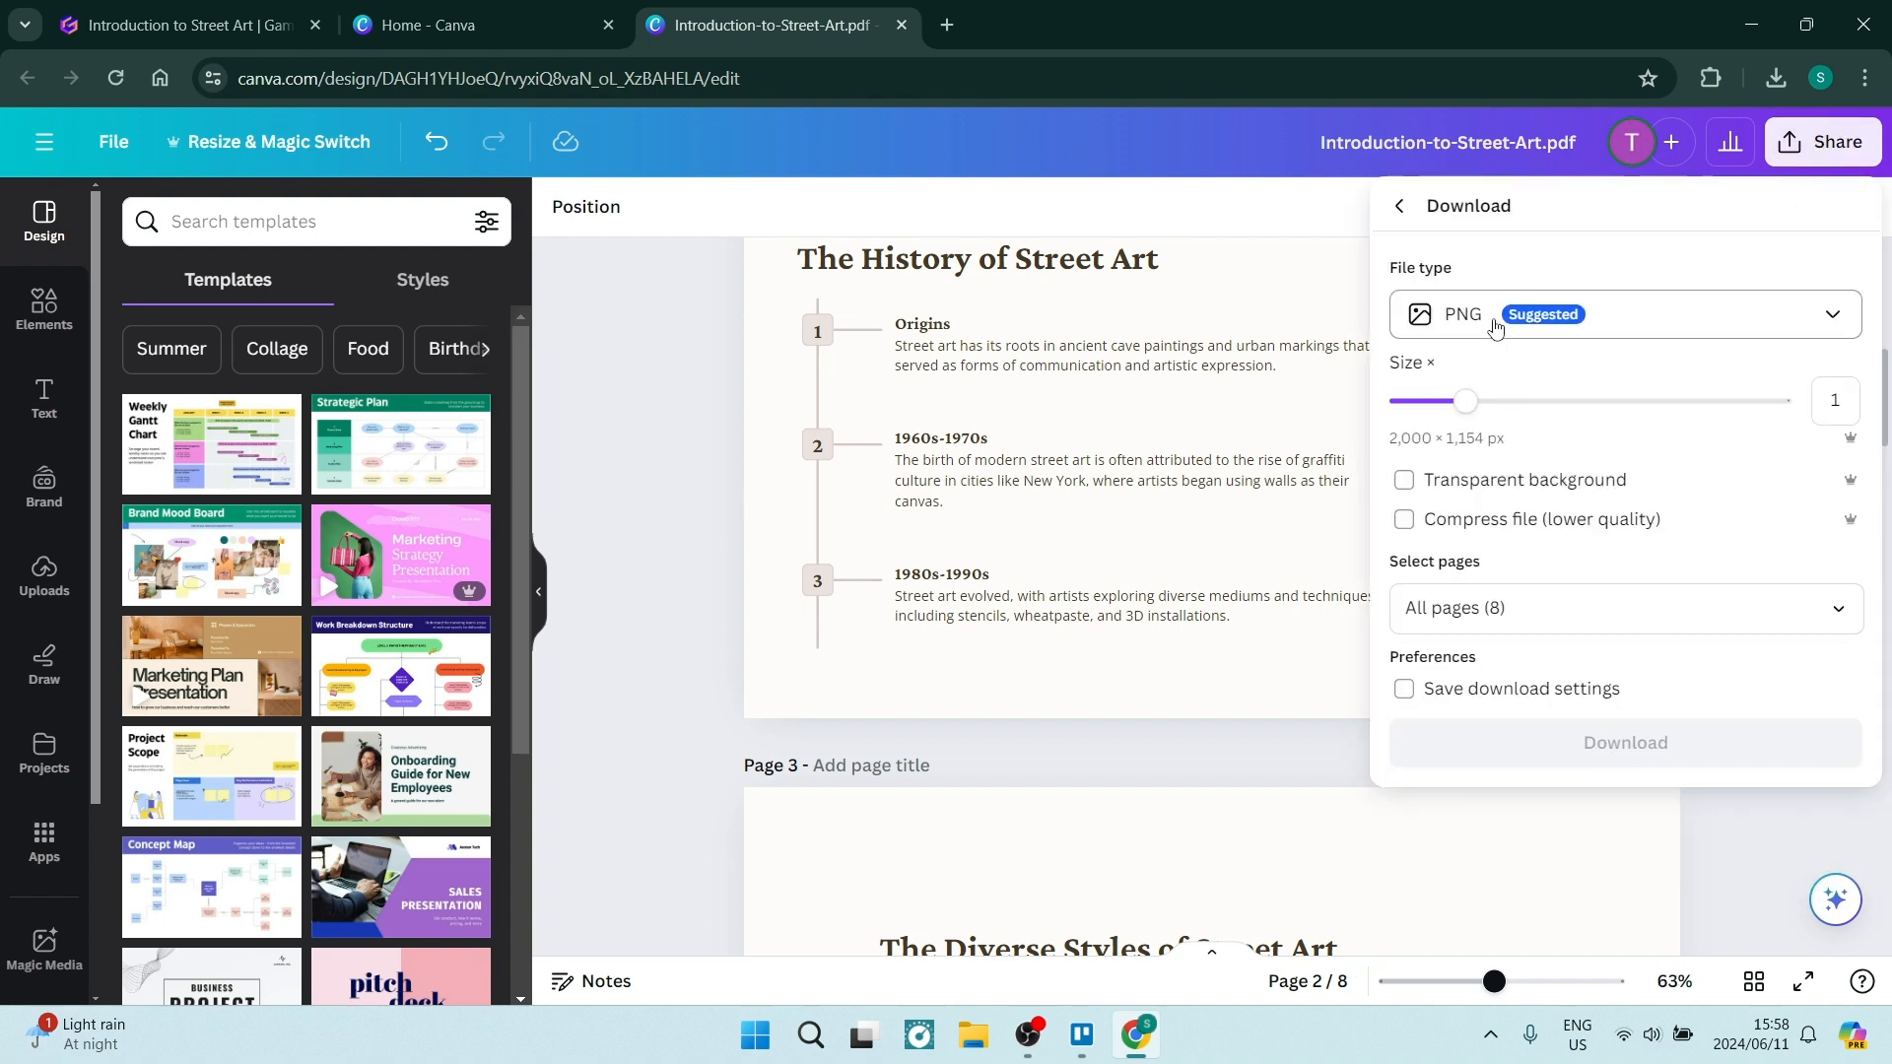
click(1625, 313)
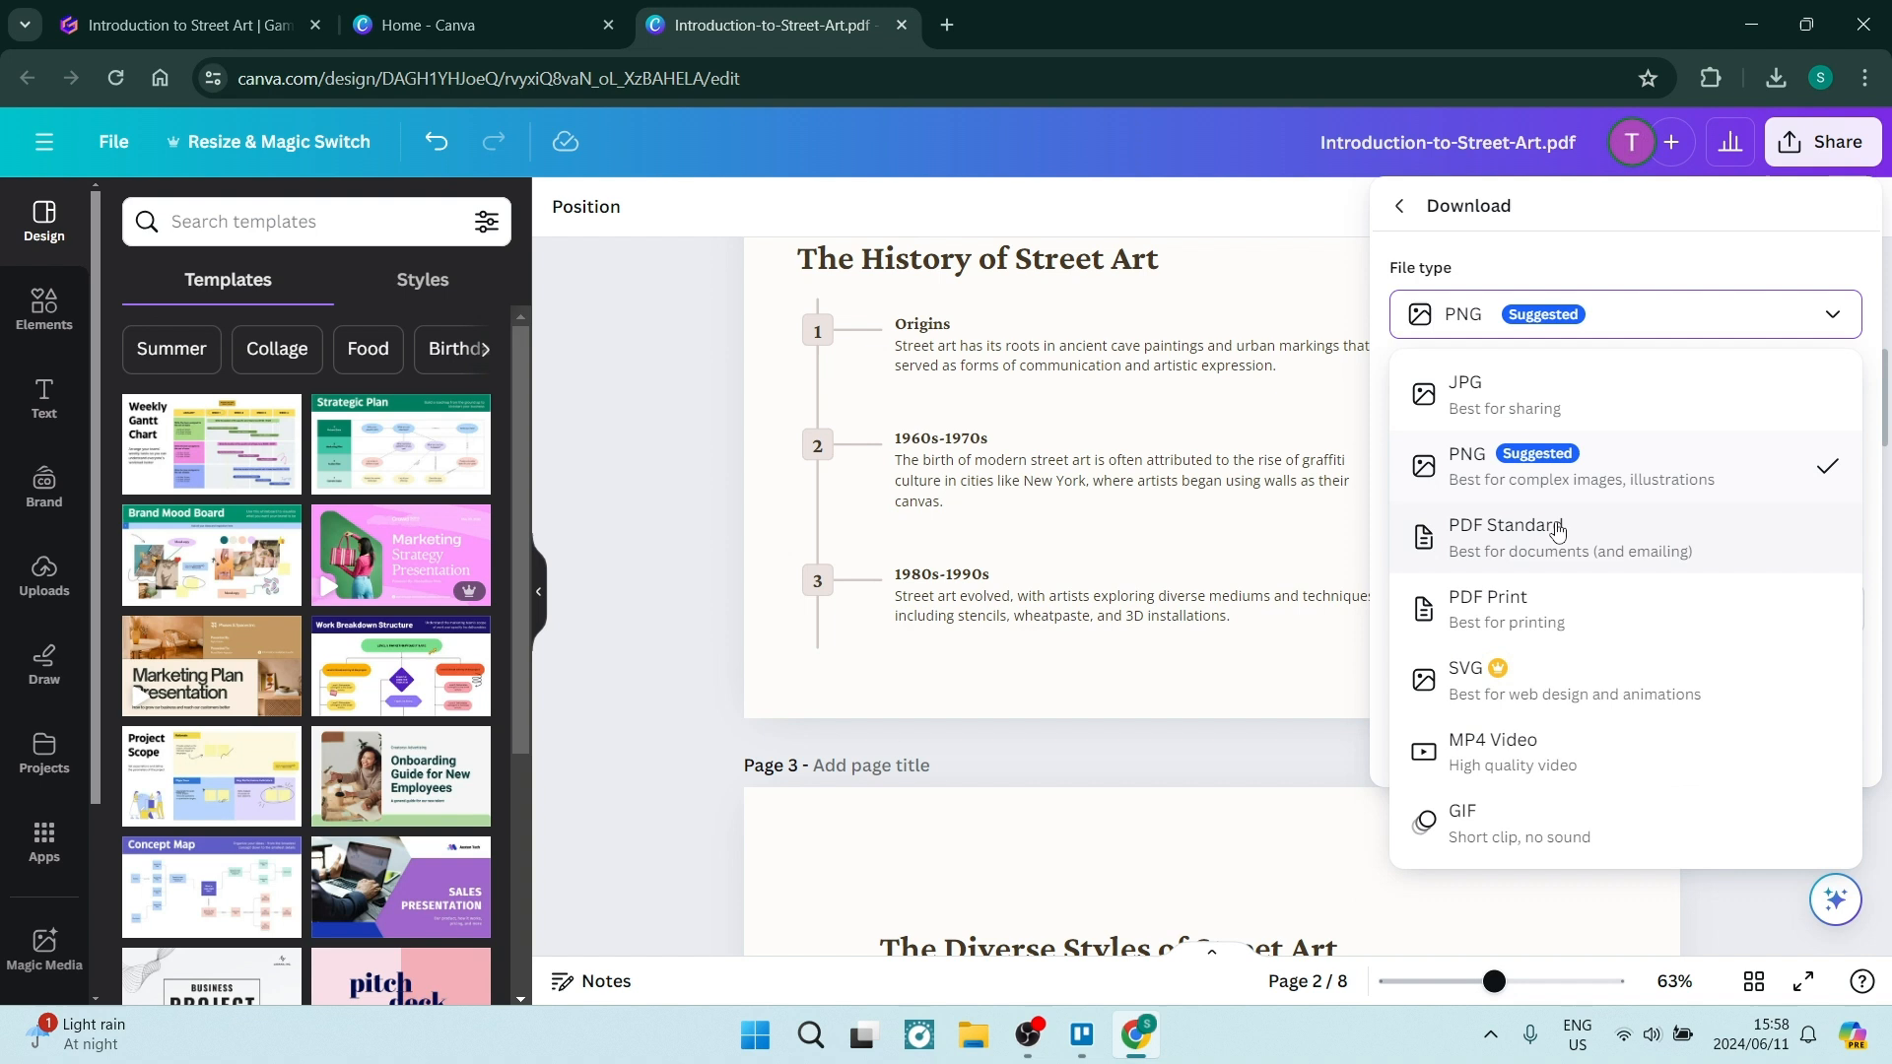
click(1506, 525)
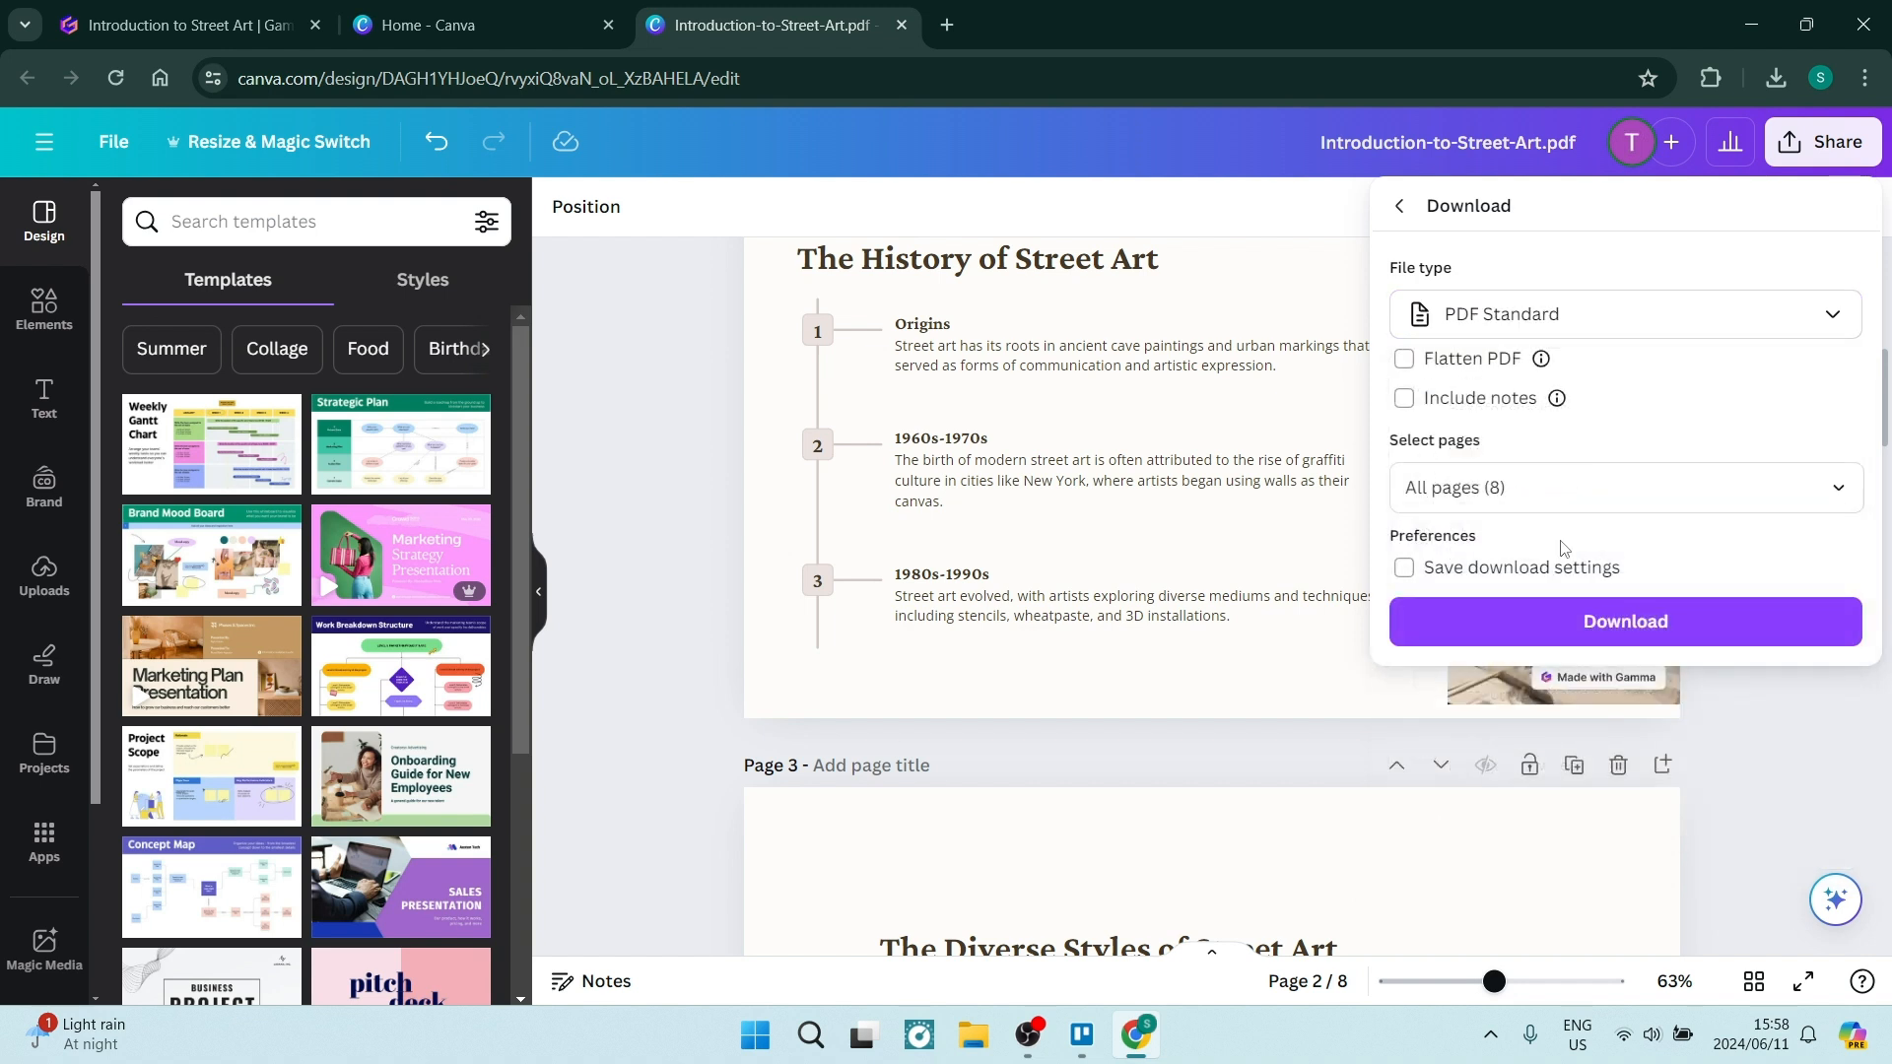
mouse_move(1577, 621)
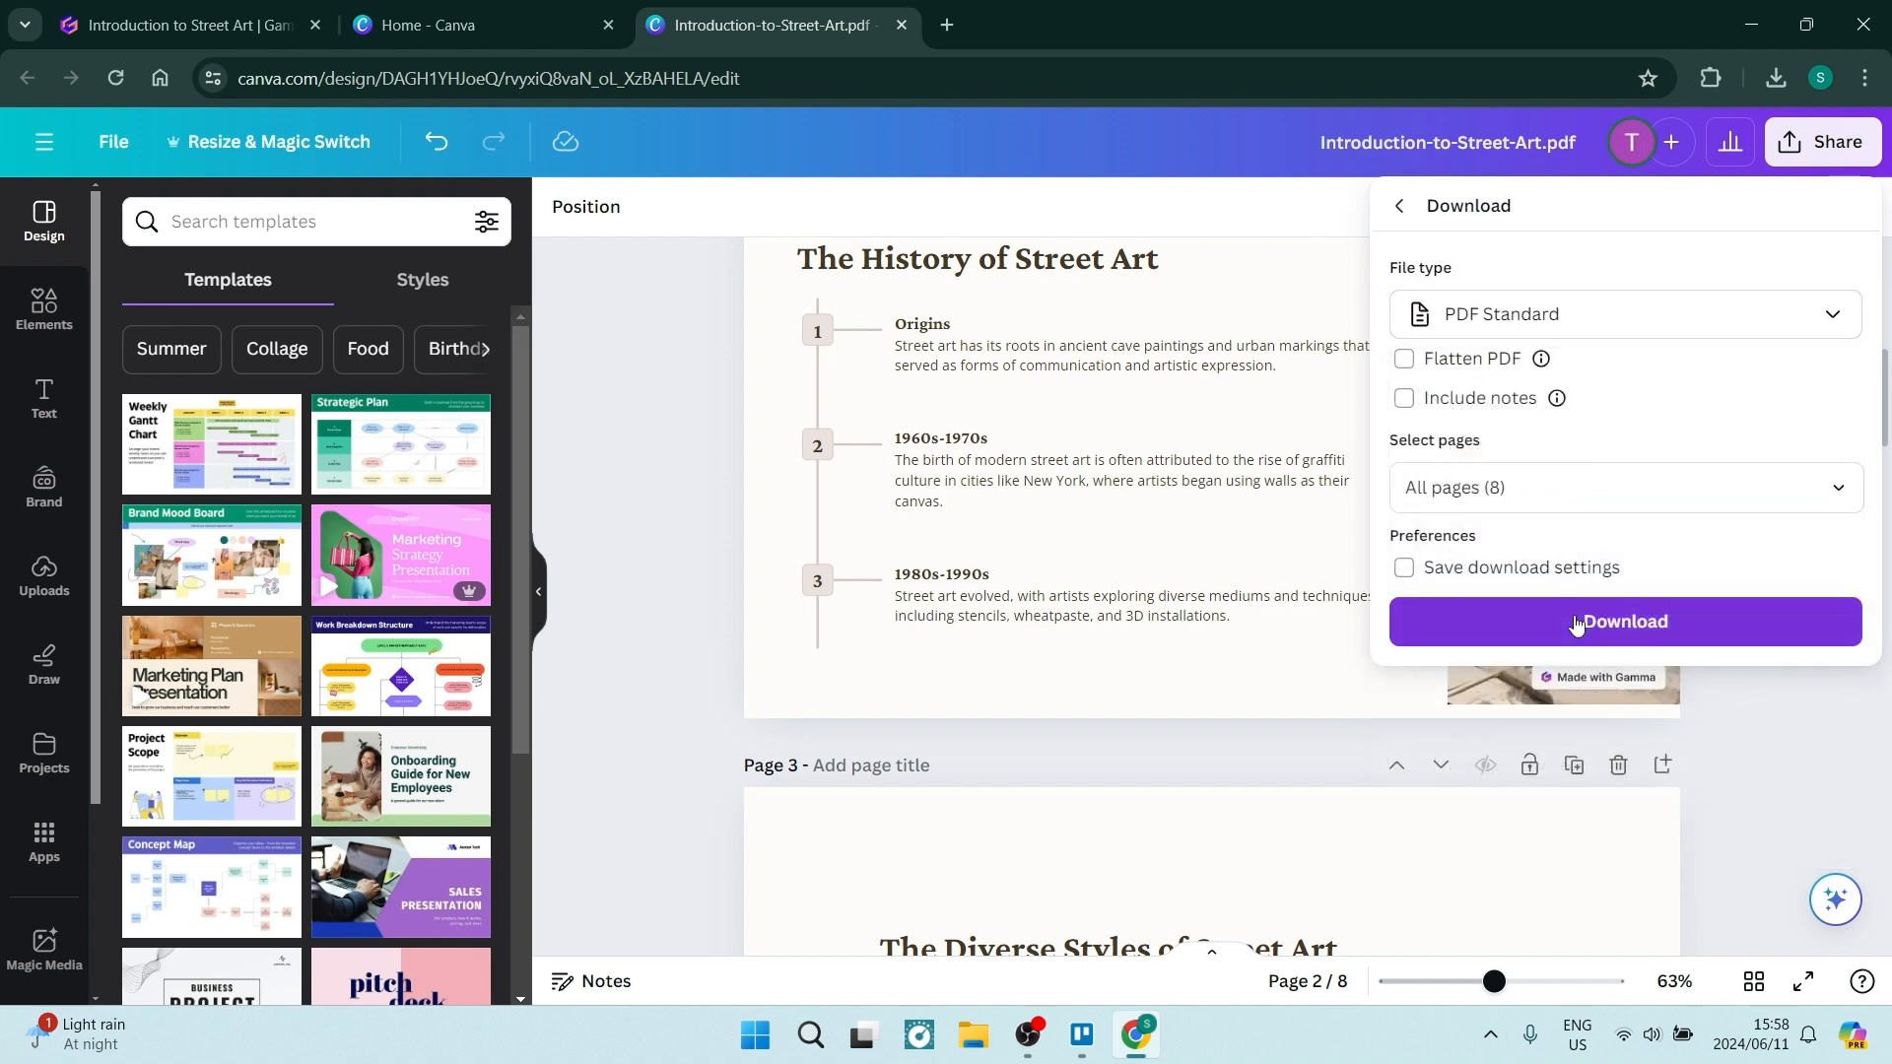